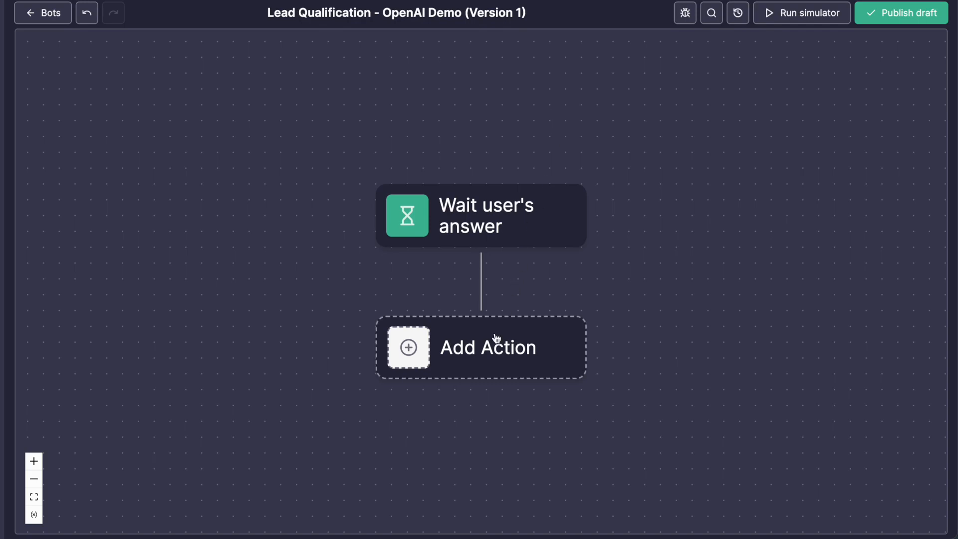
Add an OpenAI action from the Logic actions after the wait-for-answer step
left_click(481, 347)
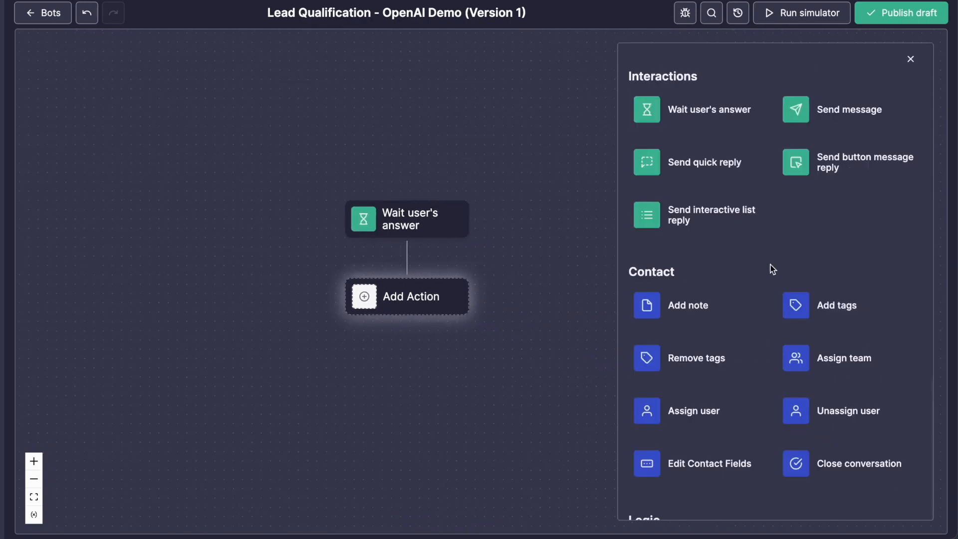
scroll("down", 3)
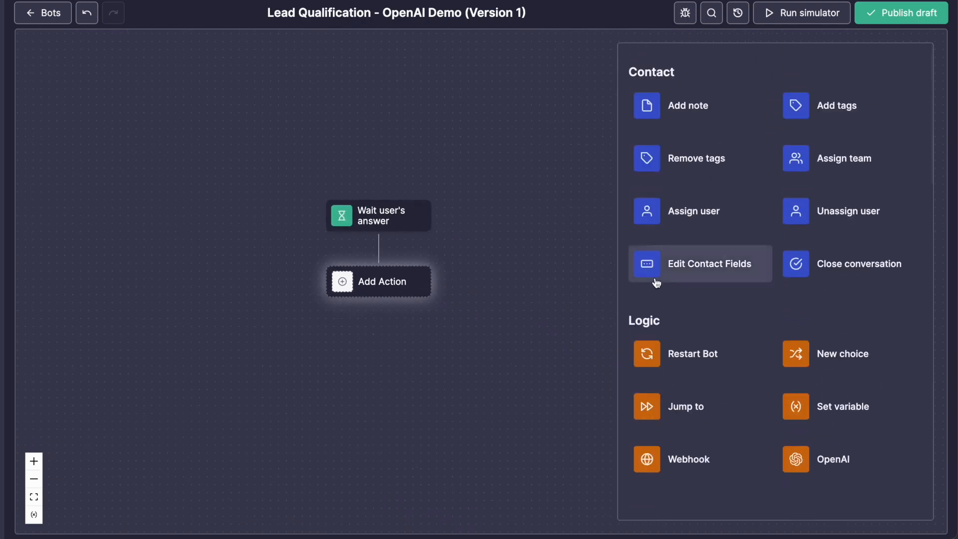
mouse_move(833, 459)
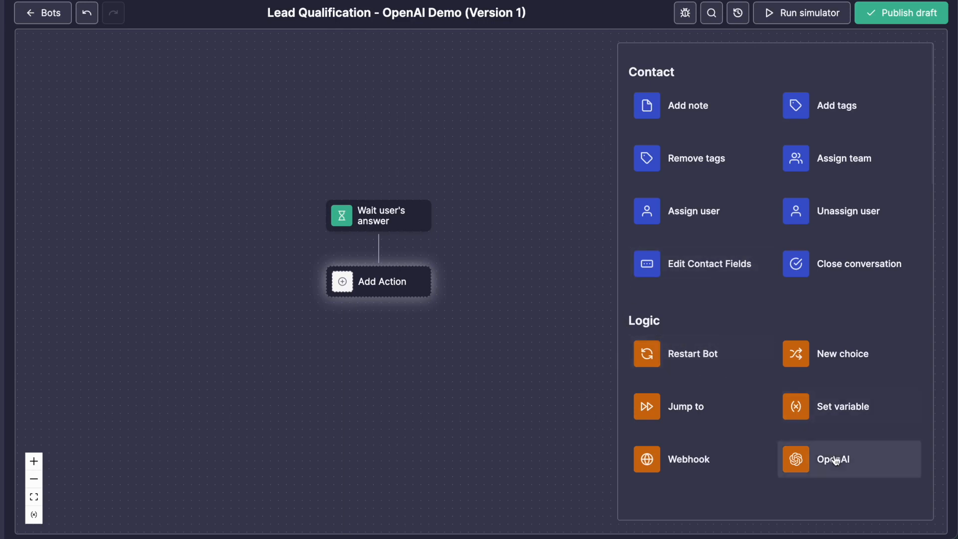
left_click(833, 459)
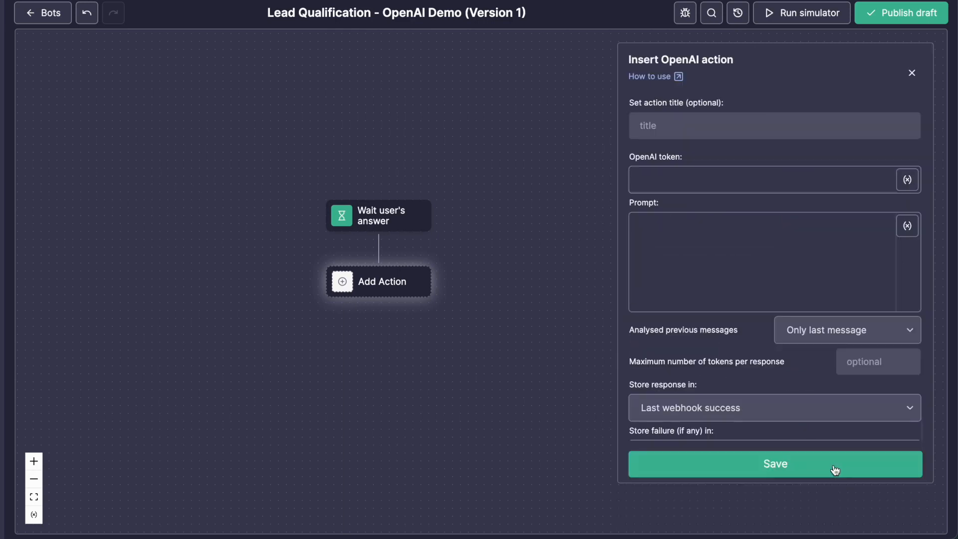
mouse_move(709, 285)
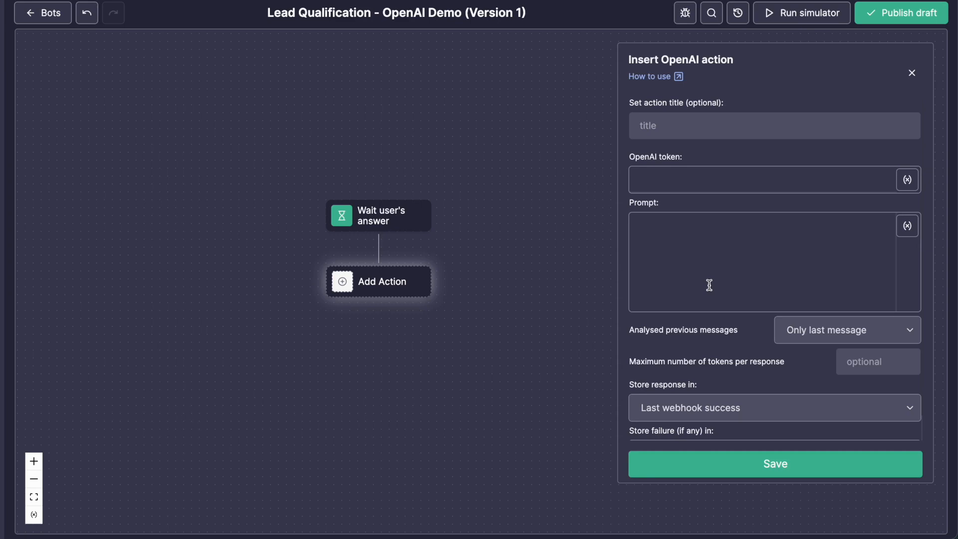
mouse_move(705, 272)
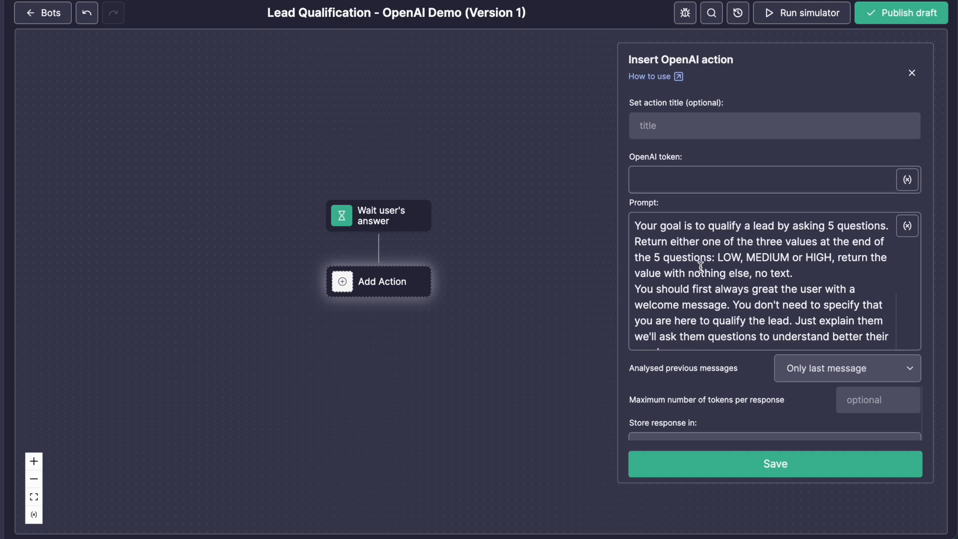
Create a String variable 'openai-key' with an initial value and use it as the OpenAI token
scroll("down", 3)
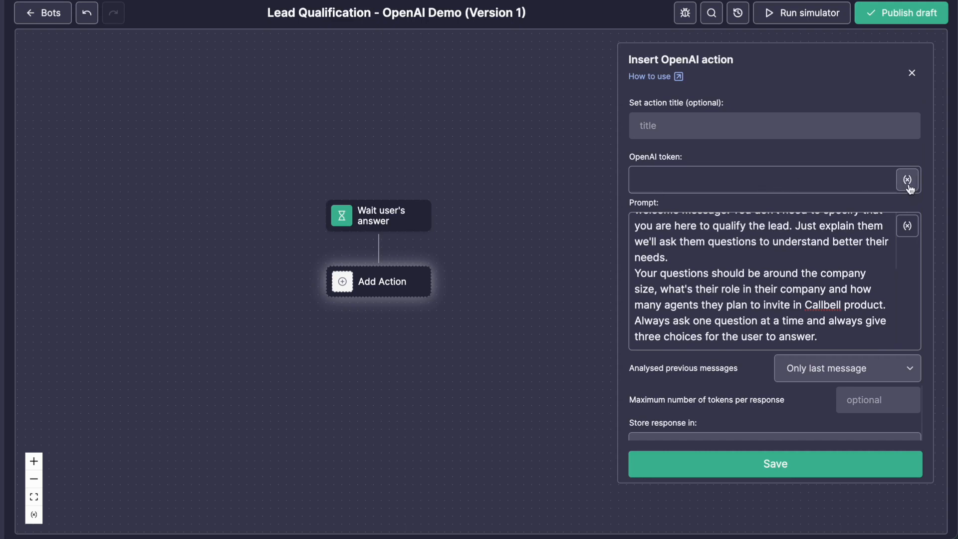
type("open")
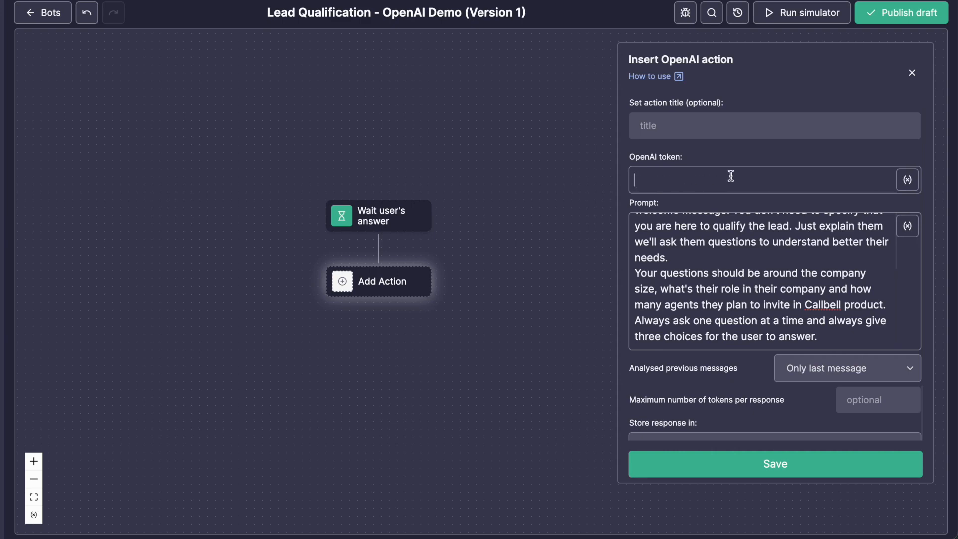
type("openai-key")
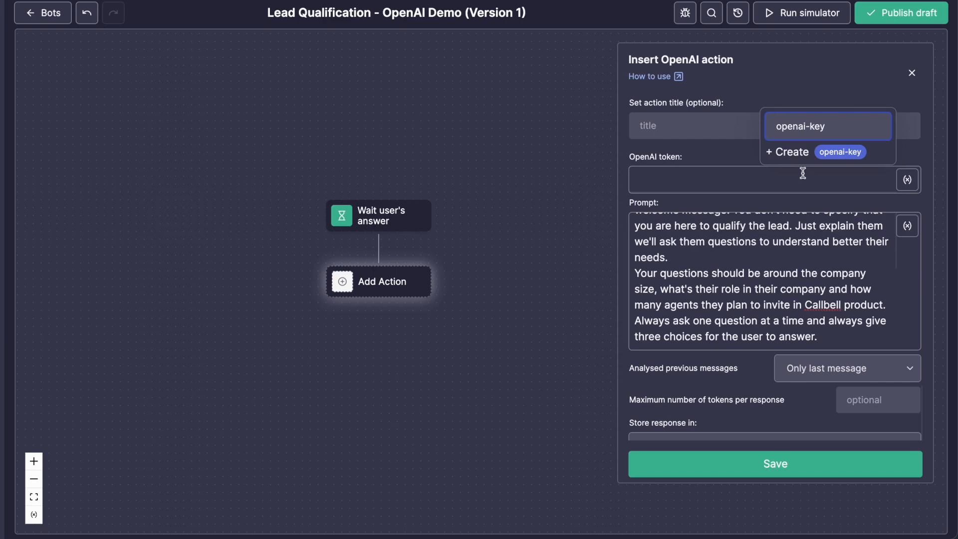
left_click(786, 151)
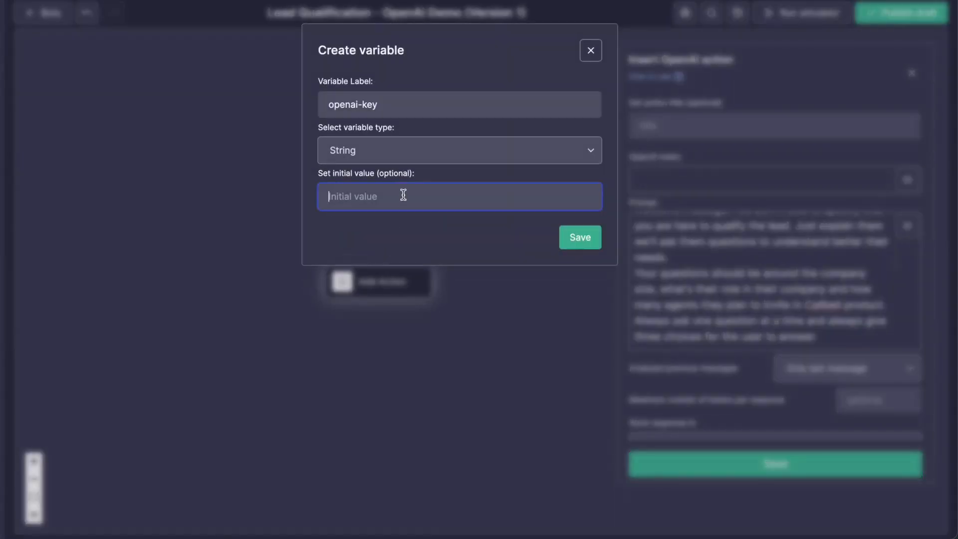
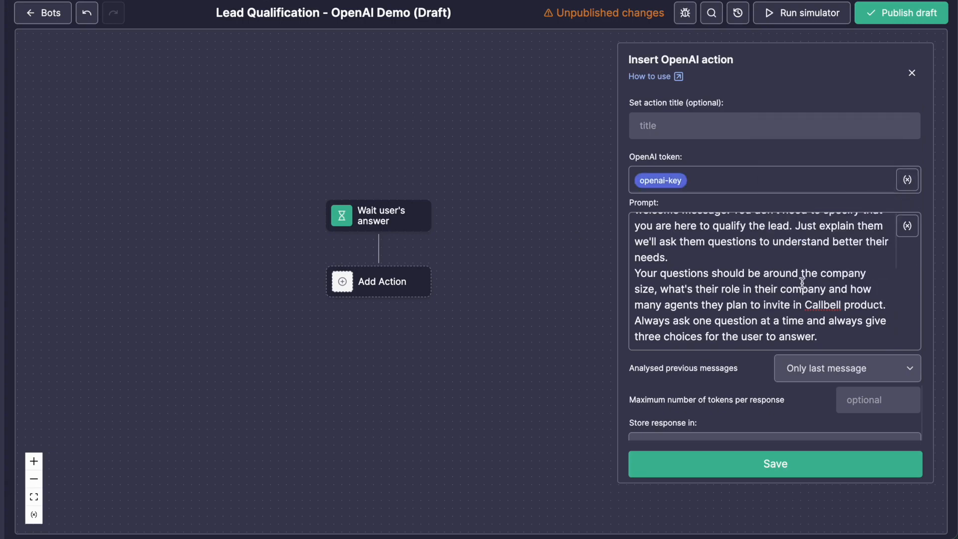
Open the Analysed previous messages dropdown in the OpenAI panel
scroll("down", 3)
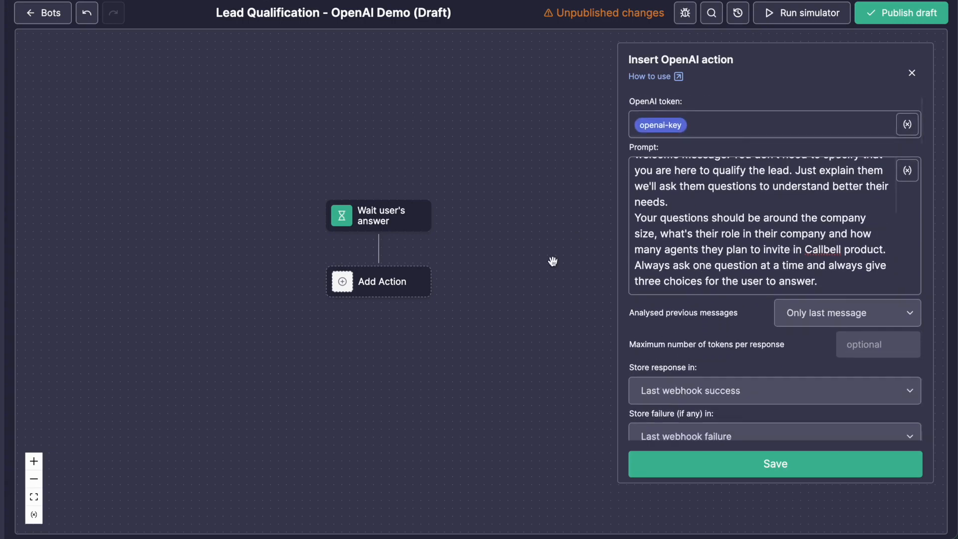
mouse_move(671, 308)
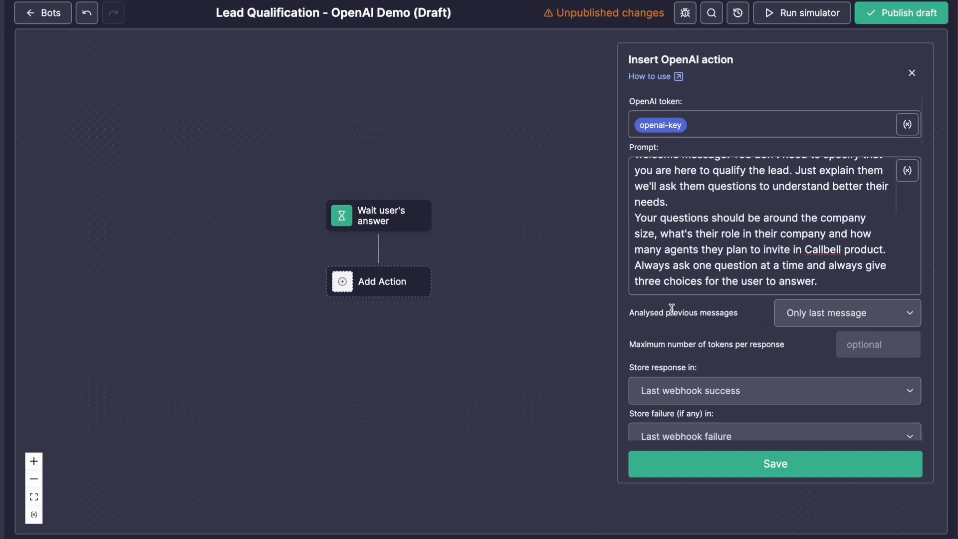
left_click(846, 313)
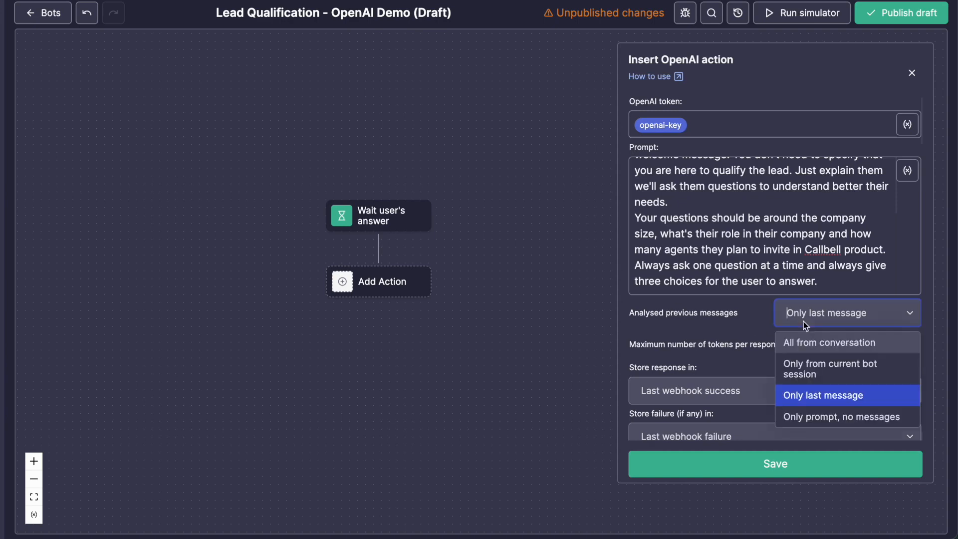
mouse_move(840, 348)
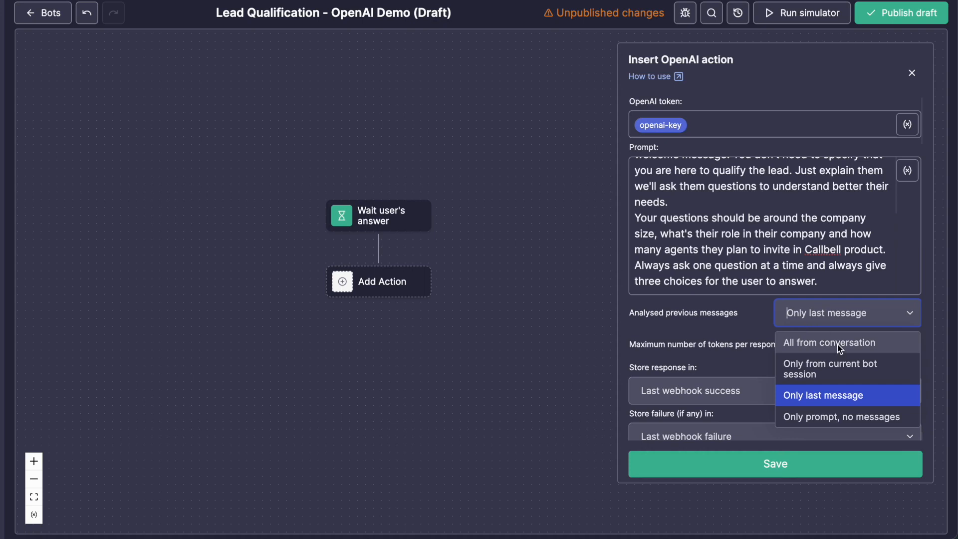
mouse_move(835, 367)
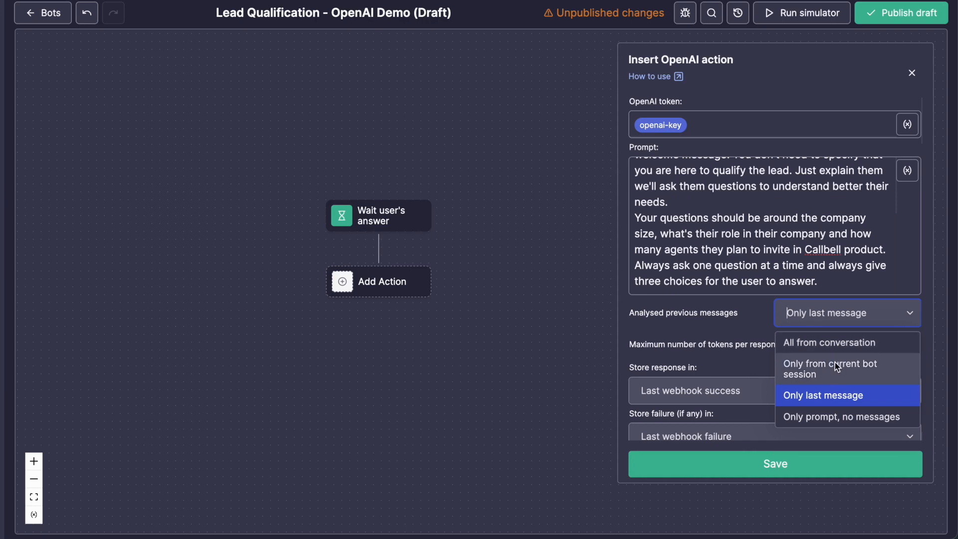
mouse_move(811, 371)
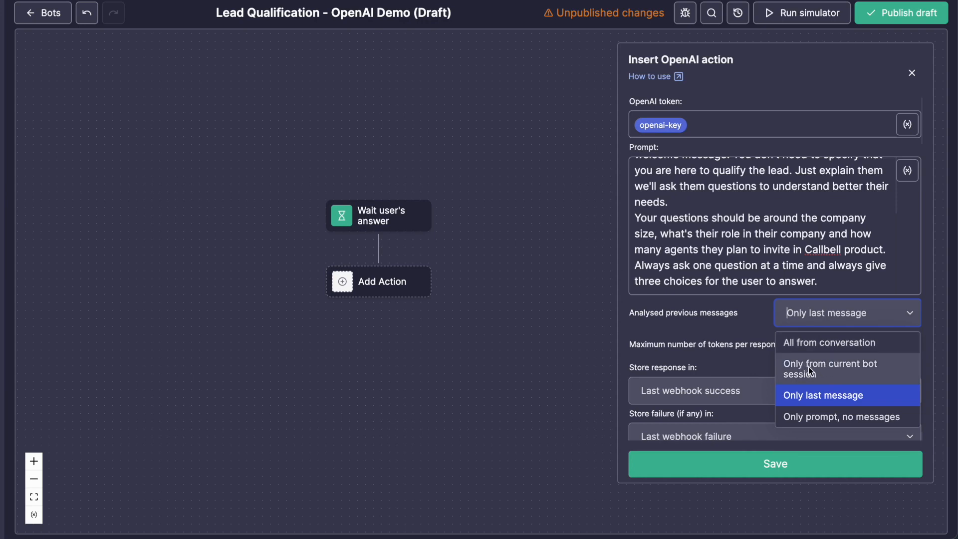
Analyse only current-session messages and store the reply in new variable 'openai-response'
left_click(831, 369)
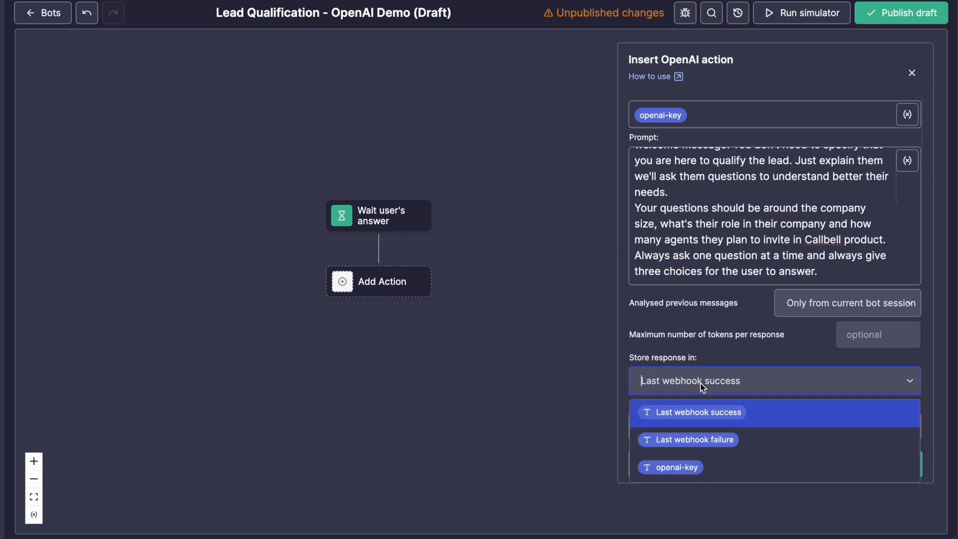
type("openai-res")
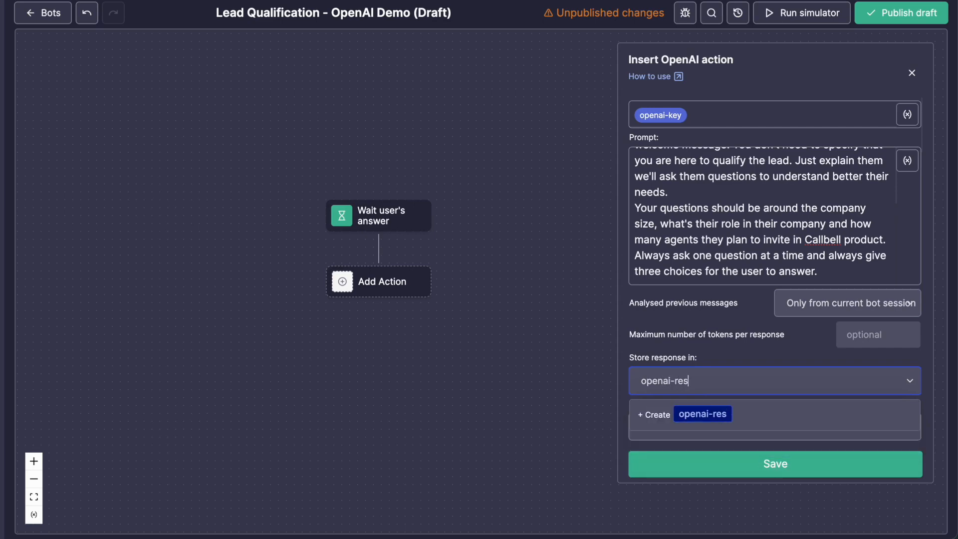
type("ponse")
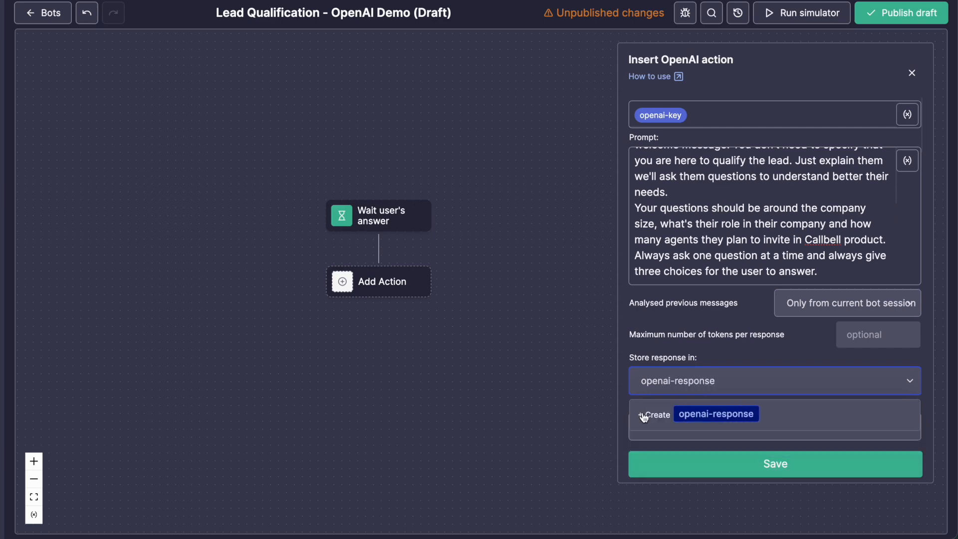
left_click(652, 414)
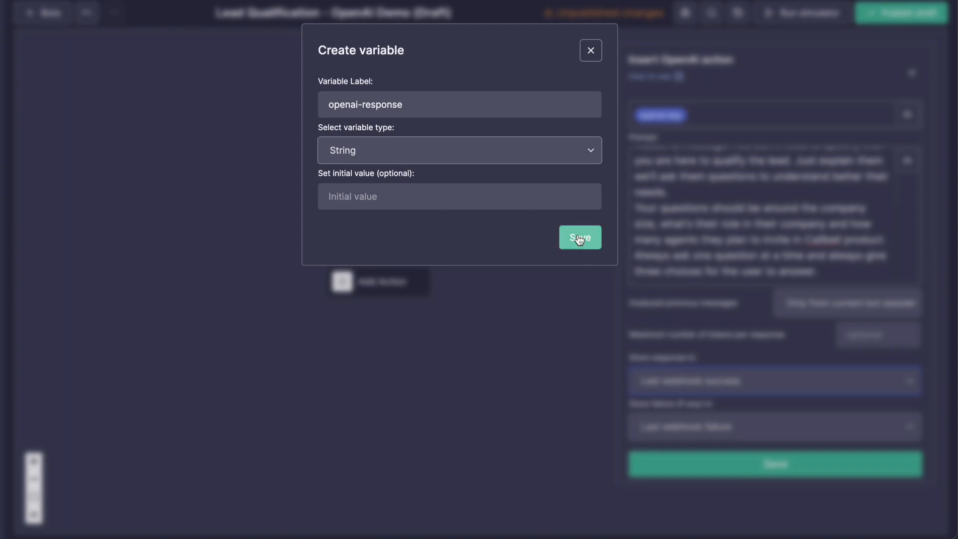
left_click(579, 237)
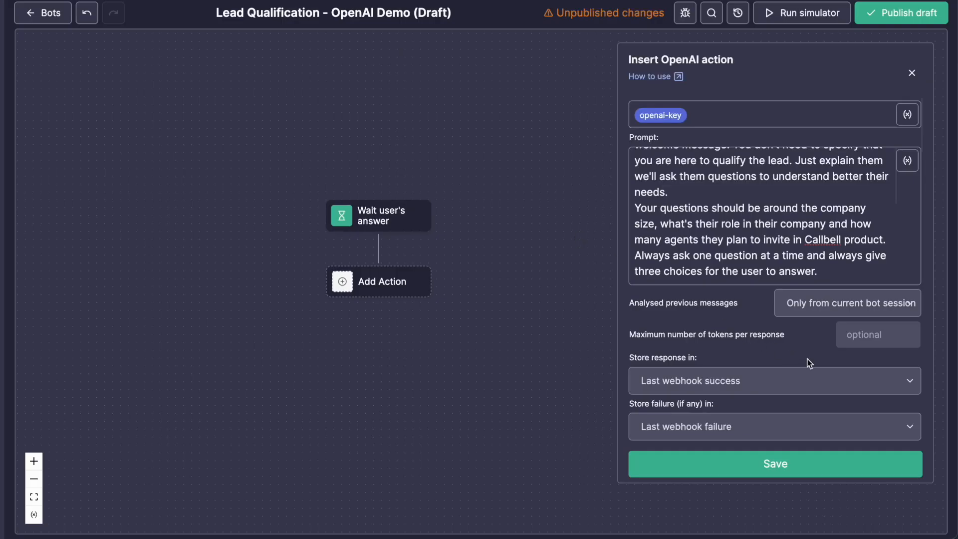
left_click(773, 381)
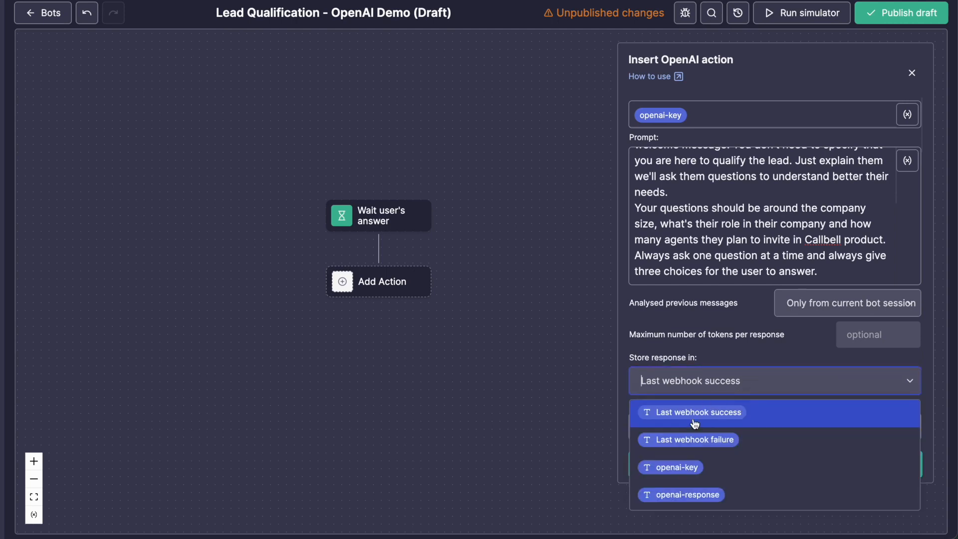
left_click(686, 495)
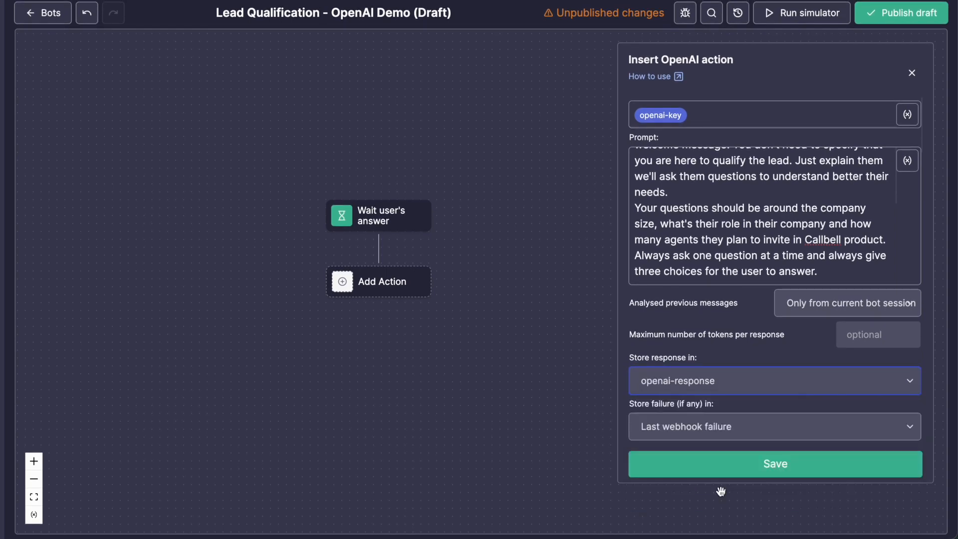
Save the OpenAI action and add a 'low quality' choice when openai-response equals LOW
left_click(773, 463)
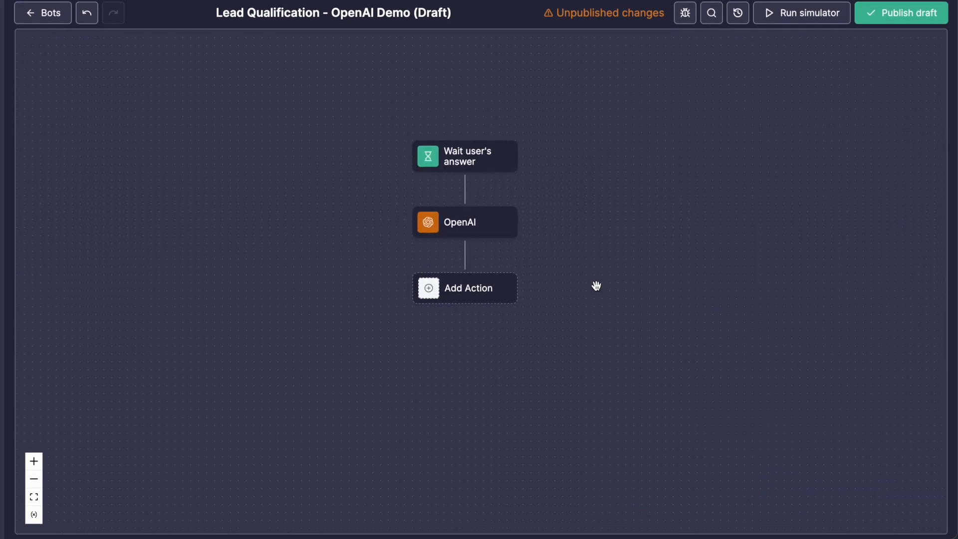
mouse_move(467, 288)
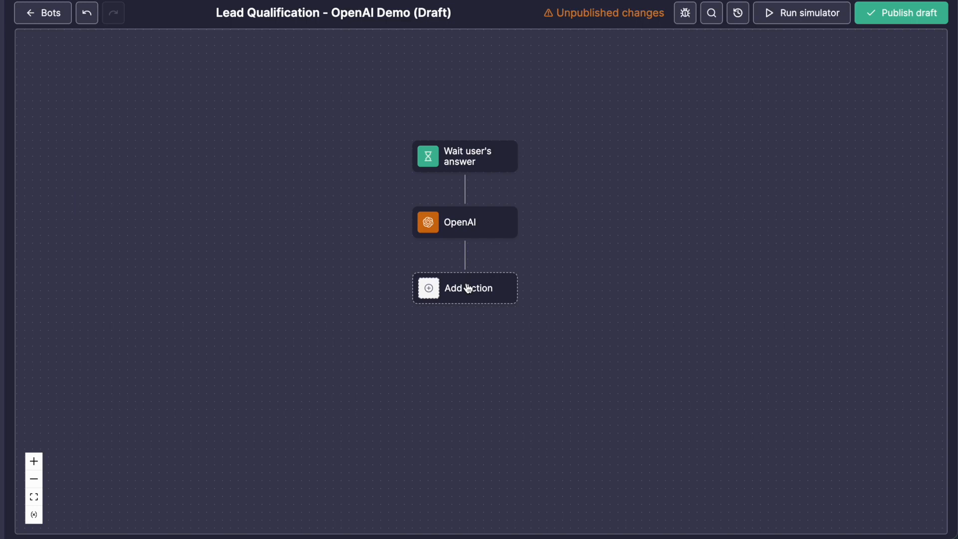
left_click(464, 288)
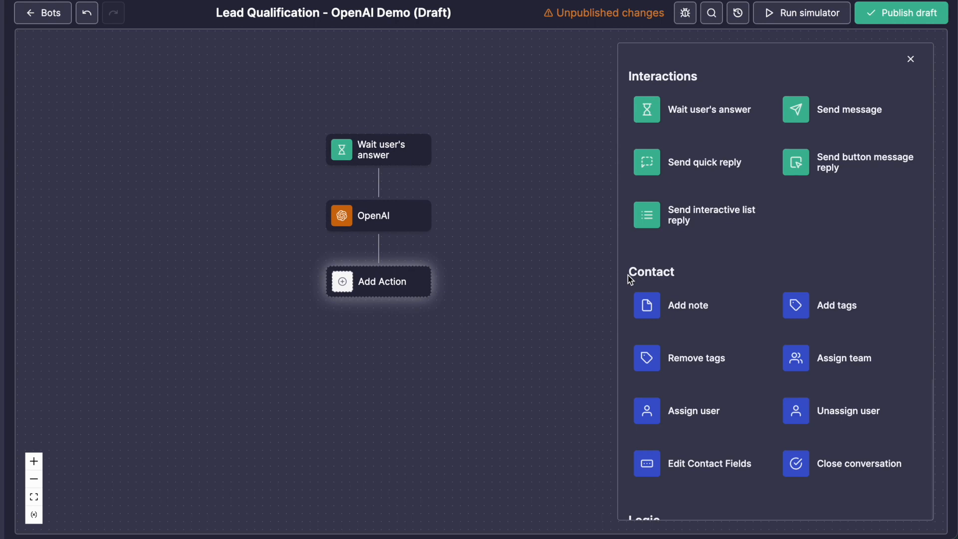
scroll("down", 3)
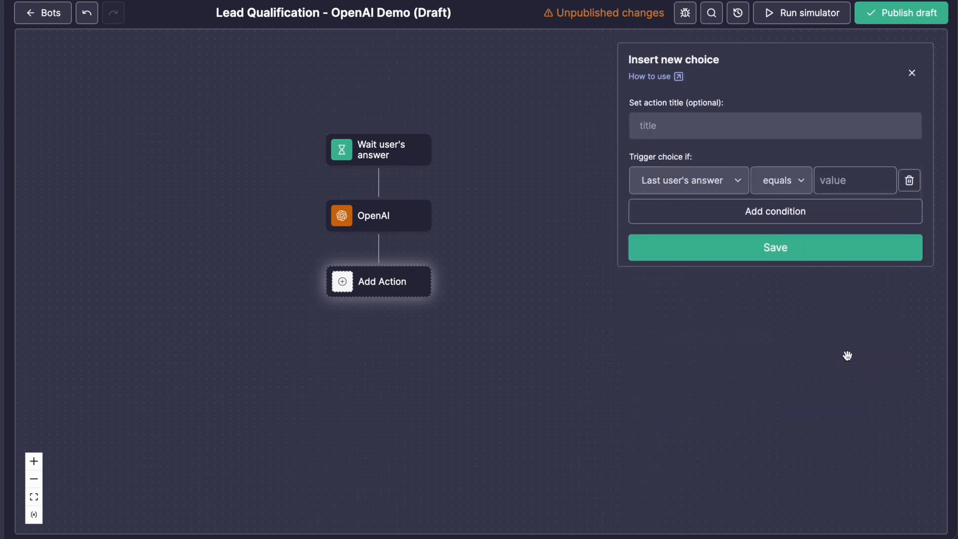
type("low")
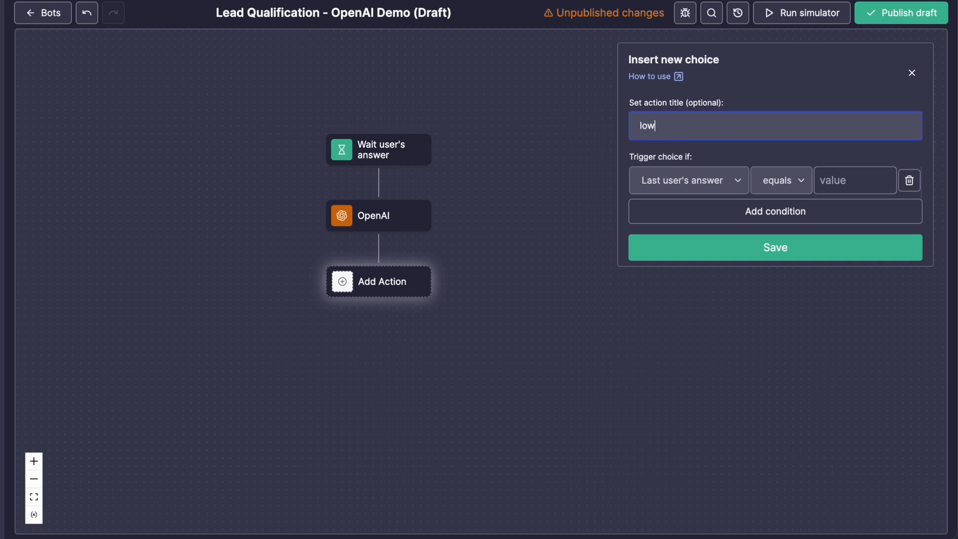
type("quality")
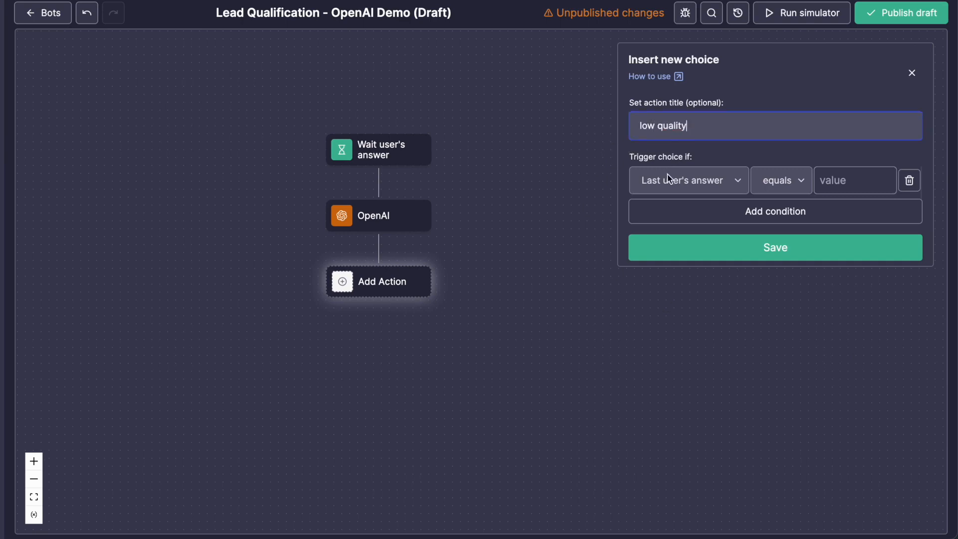
left_click(688, 180)
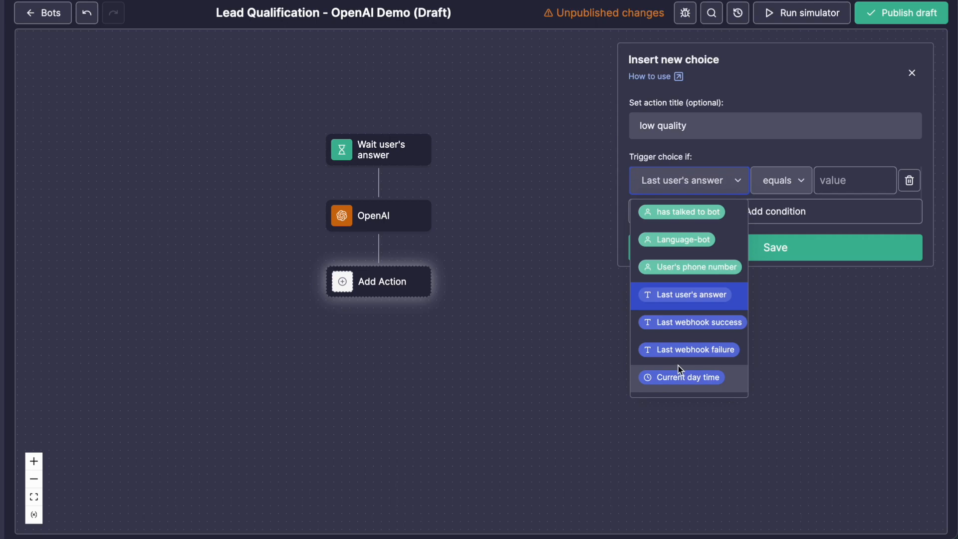
type("ope")
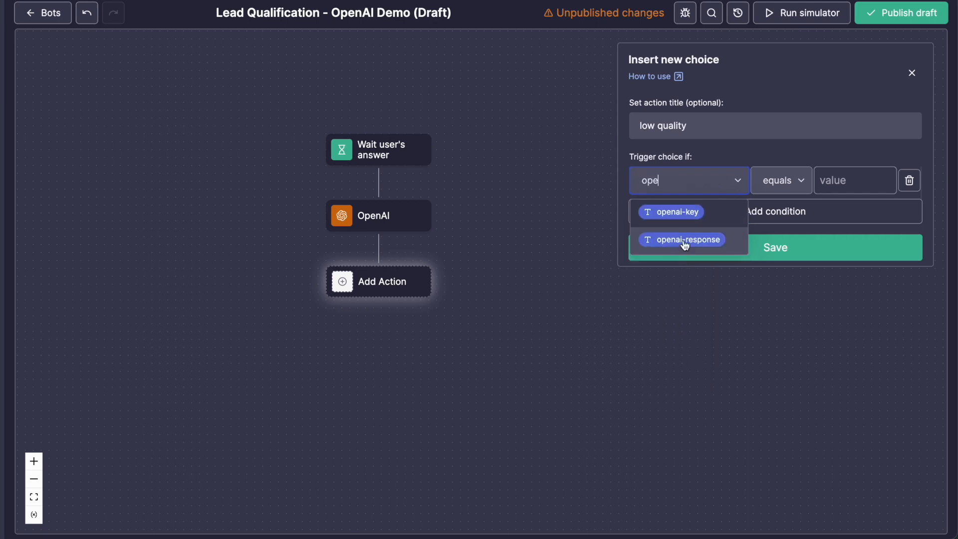
left_click(688, 239)
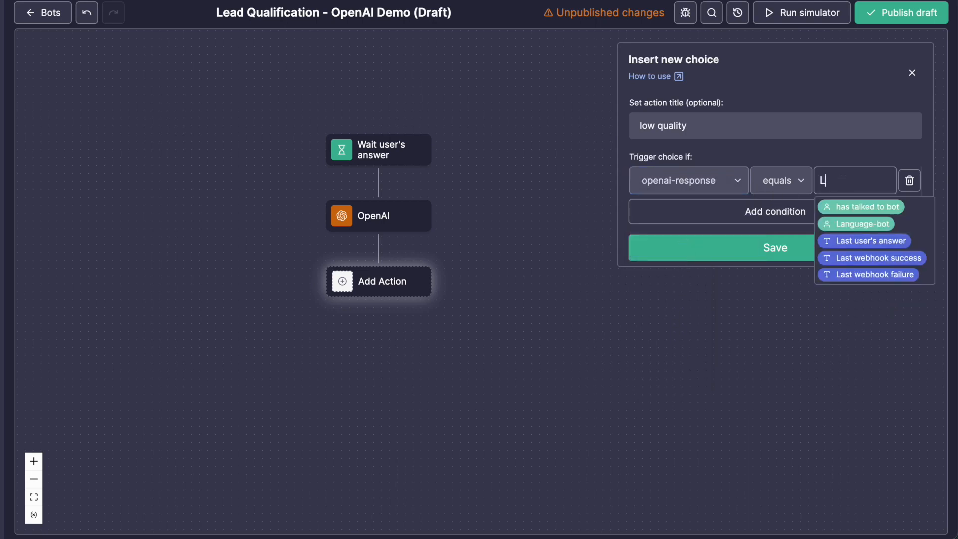
left_click(774, 247)
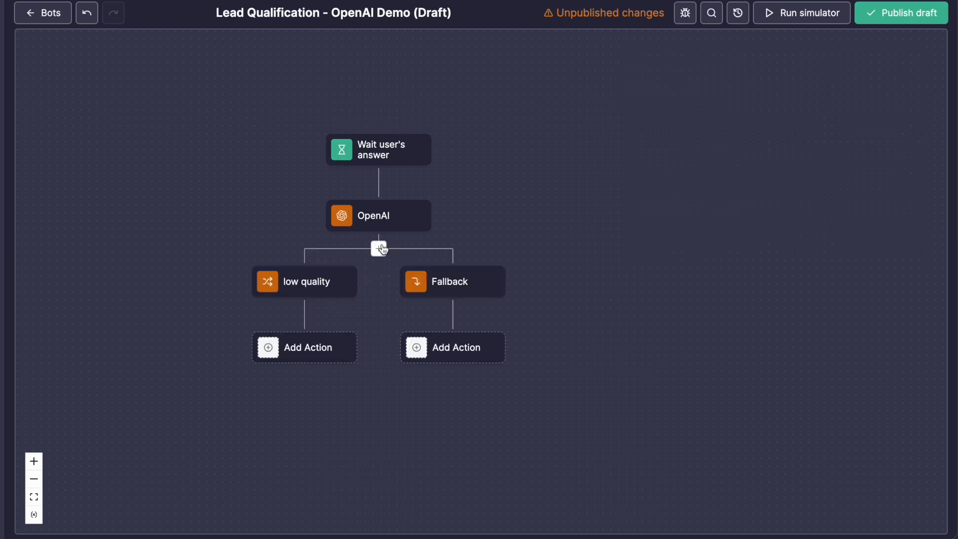
Add a 'medium' choice after OpenAI for a MEDIUM response
left_click(379, 248)
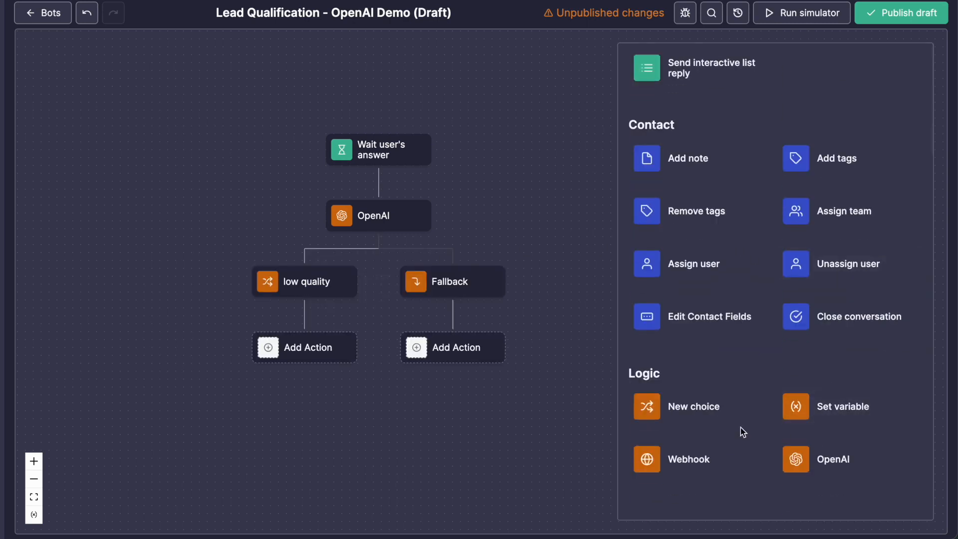
left_click(693, 406)
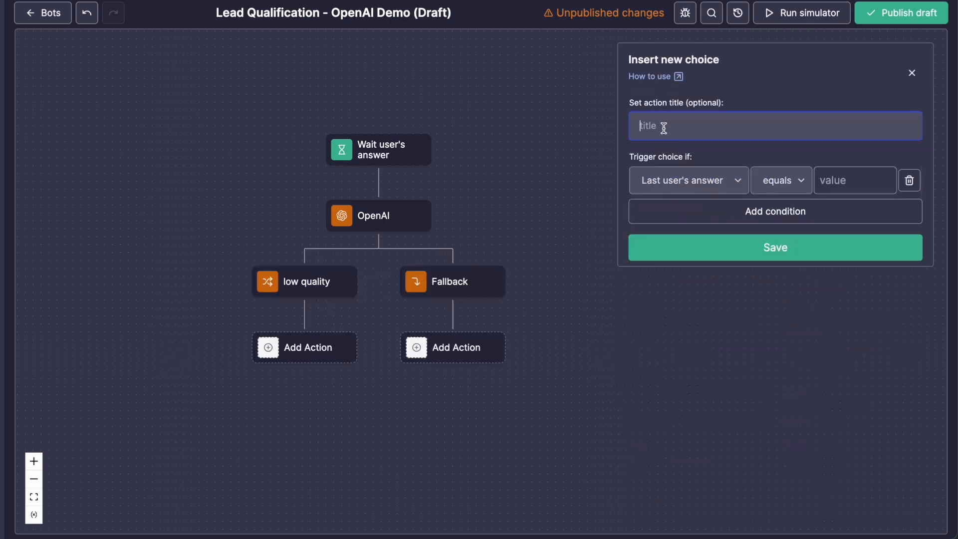
left_click(683, 180)
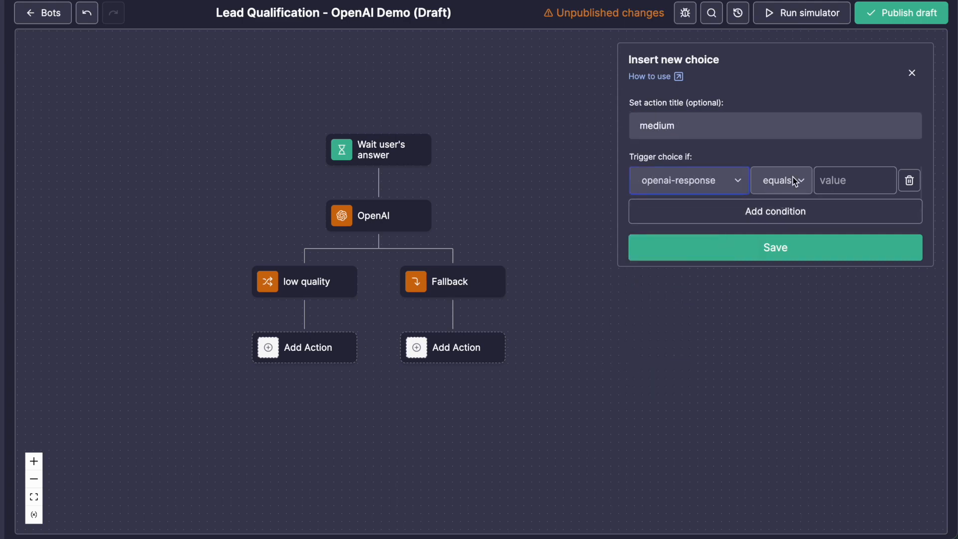
type("MEDIUM")
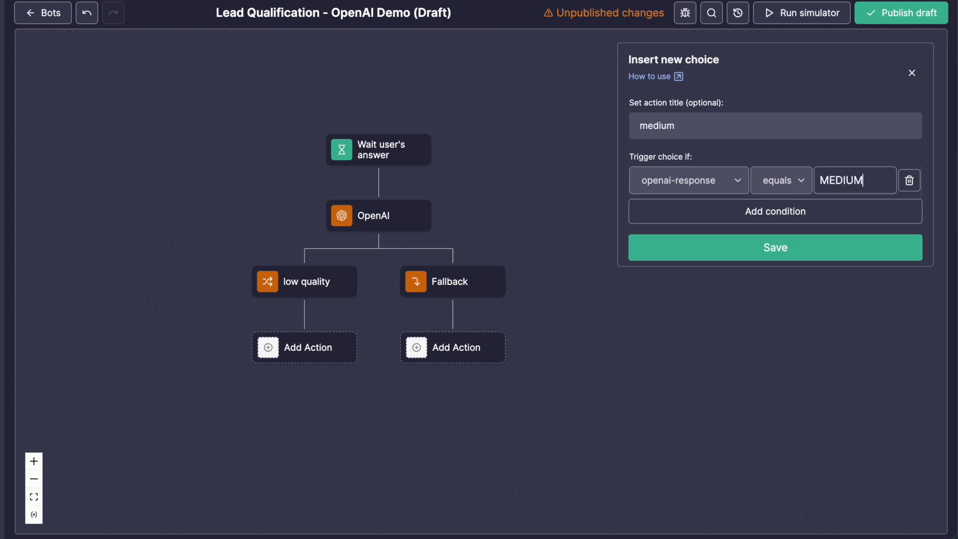
left_click(775, 248)
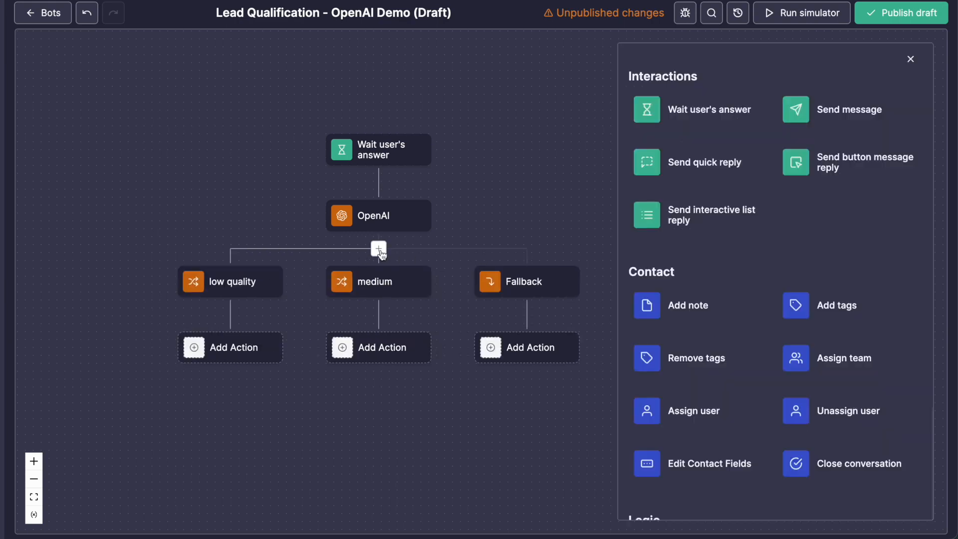
Add another choice triggered when openai-response equals HIGH
scroll("down", 3)
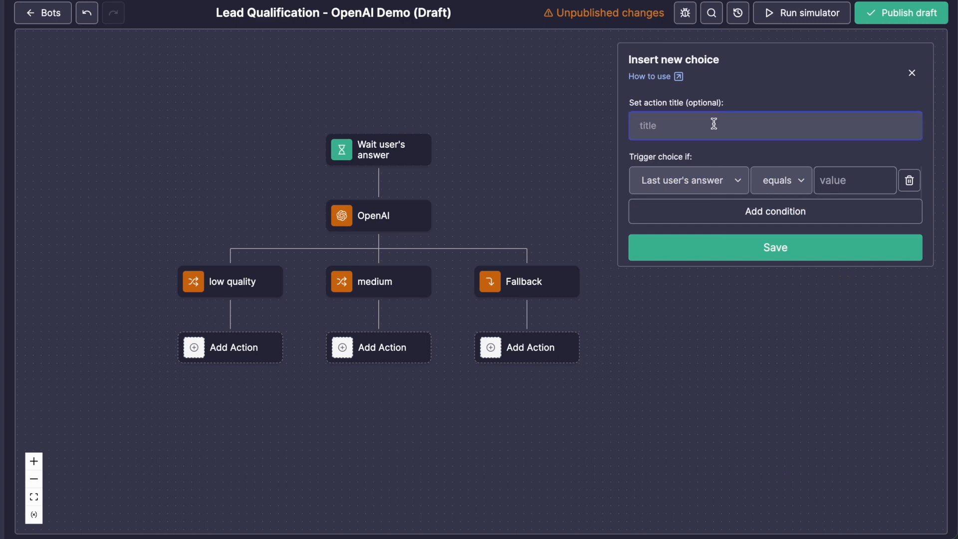
left_click(683, 180)
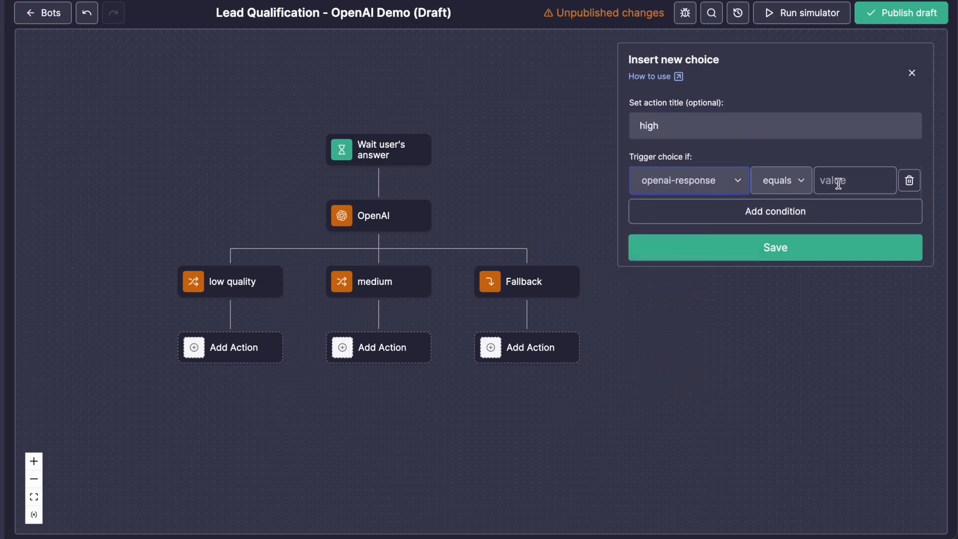
type("HIGH")
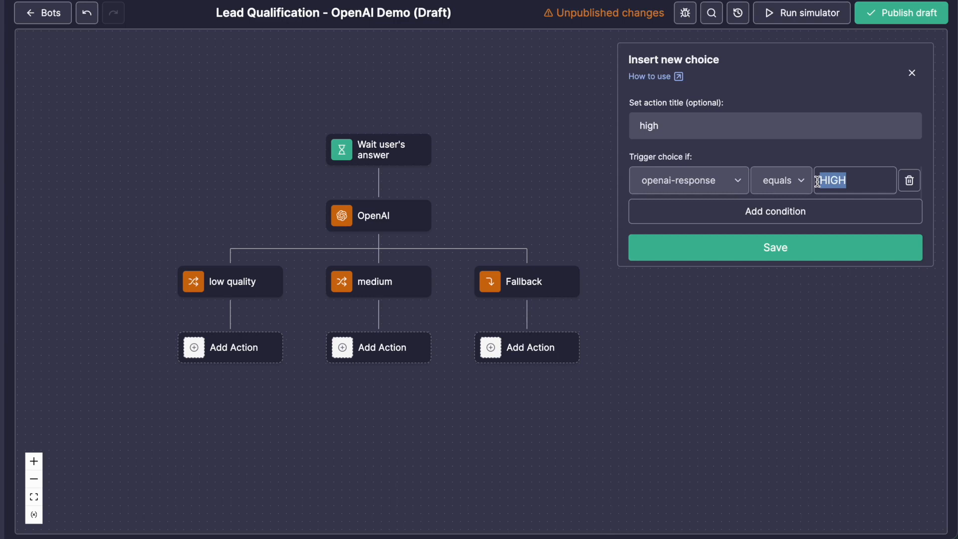
mouse_move(384, 232)
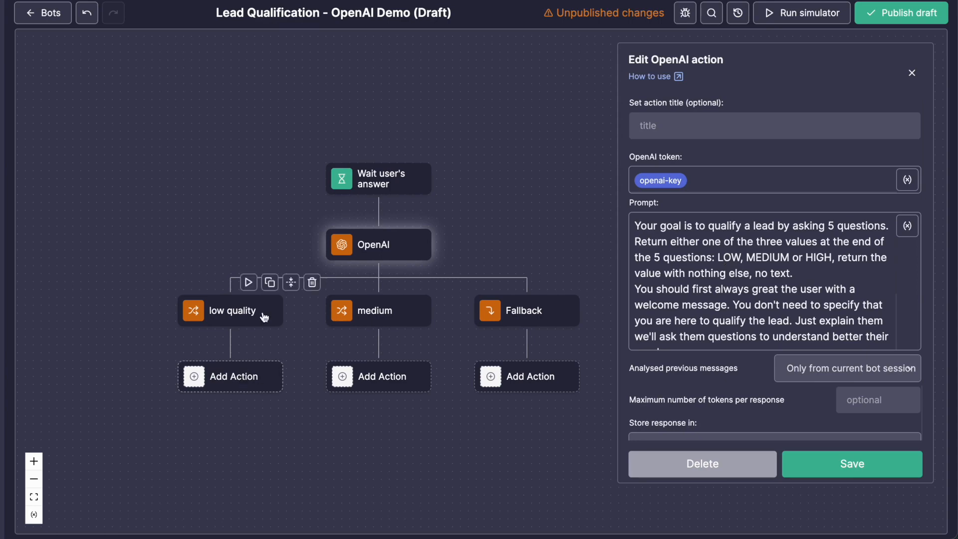
left_click(231, 310)
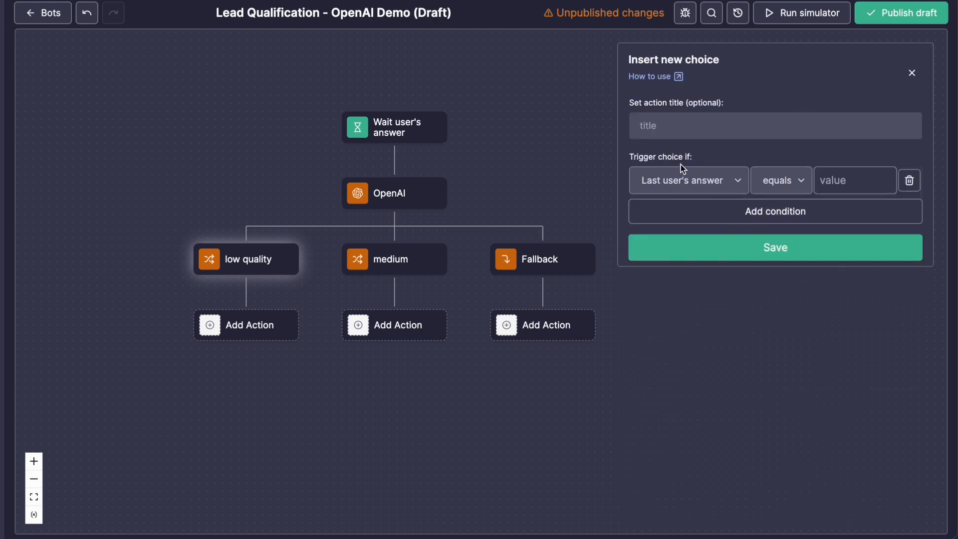
left_click(684, 180)
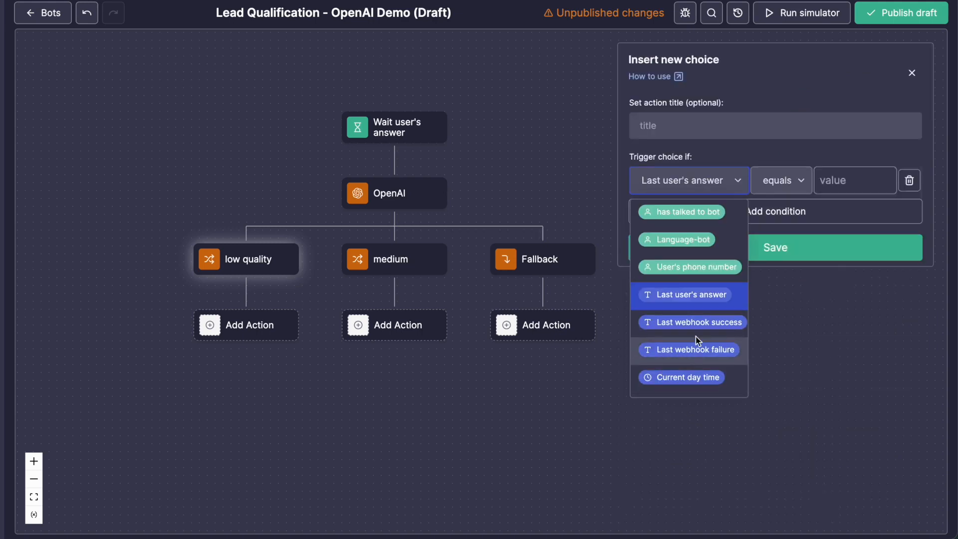
type("openai-response")
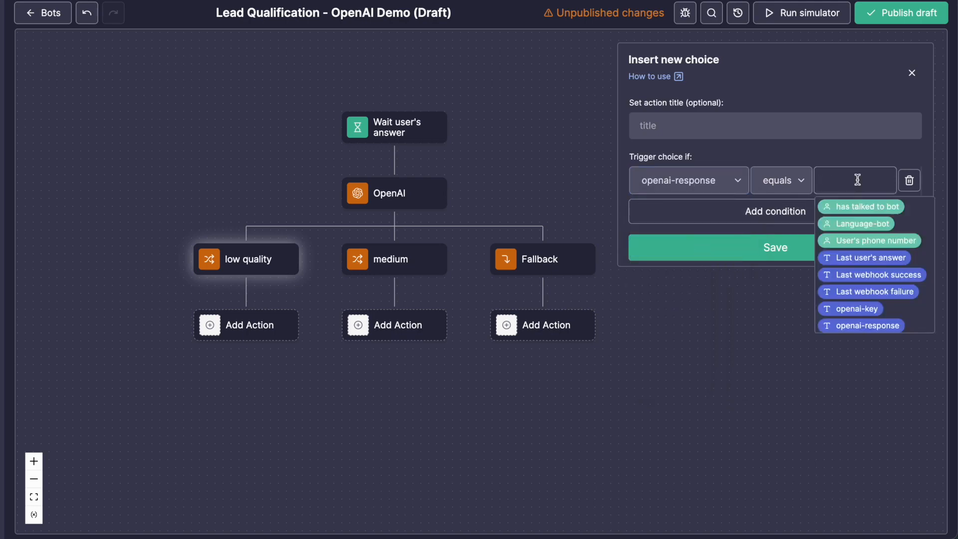
type("HIGH")
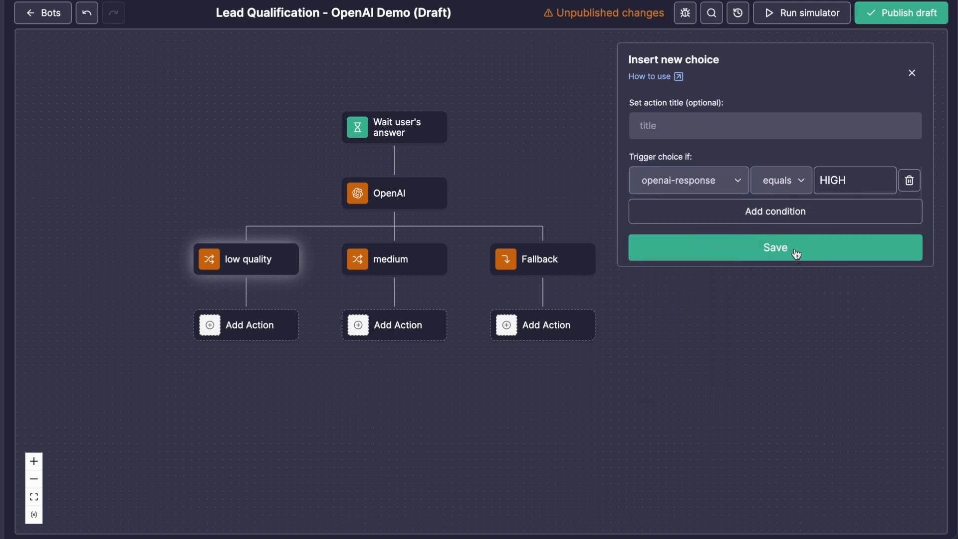
left_click(773, 247)
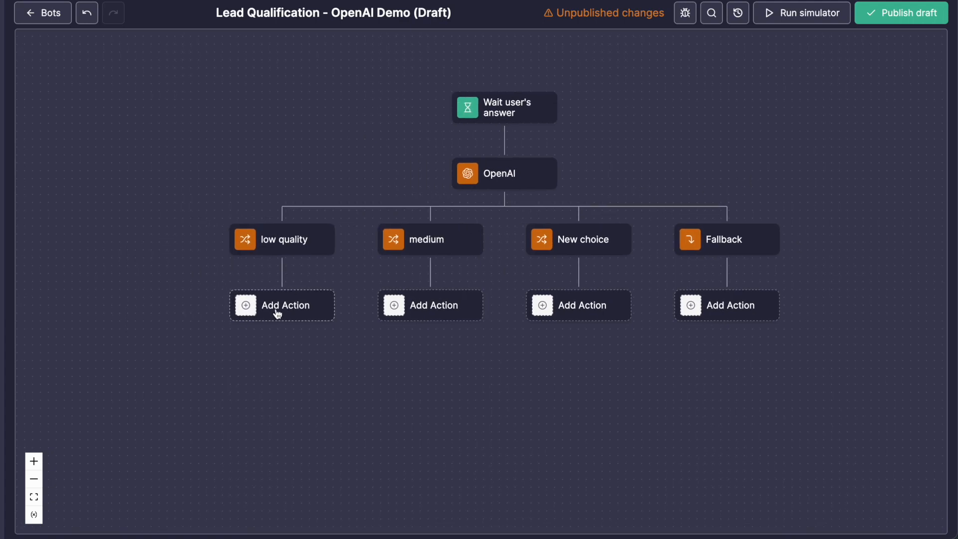
Add a tags step to the low quality, medium and HIGH choice branches
left_click(281, 305)
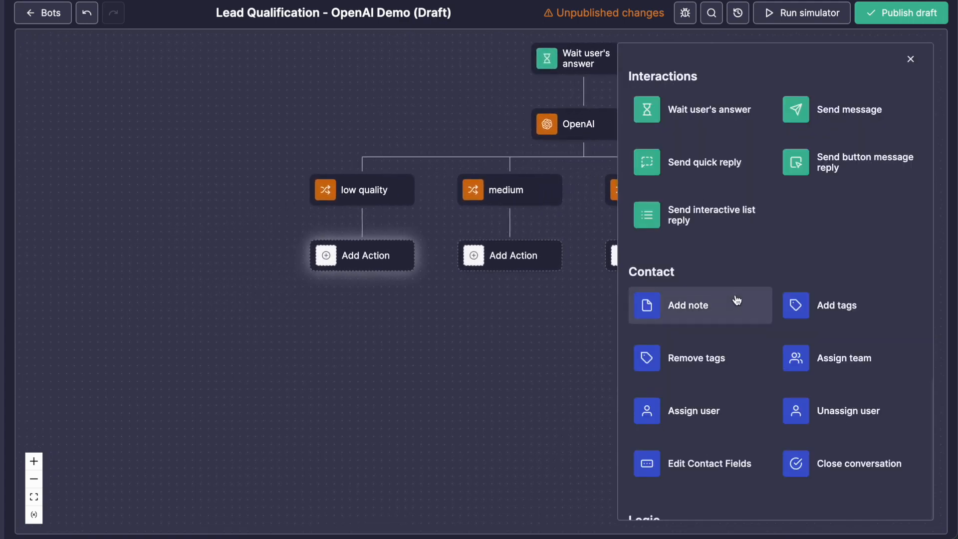
left_click(835, 304)
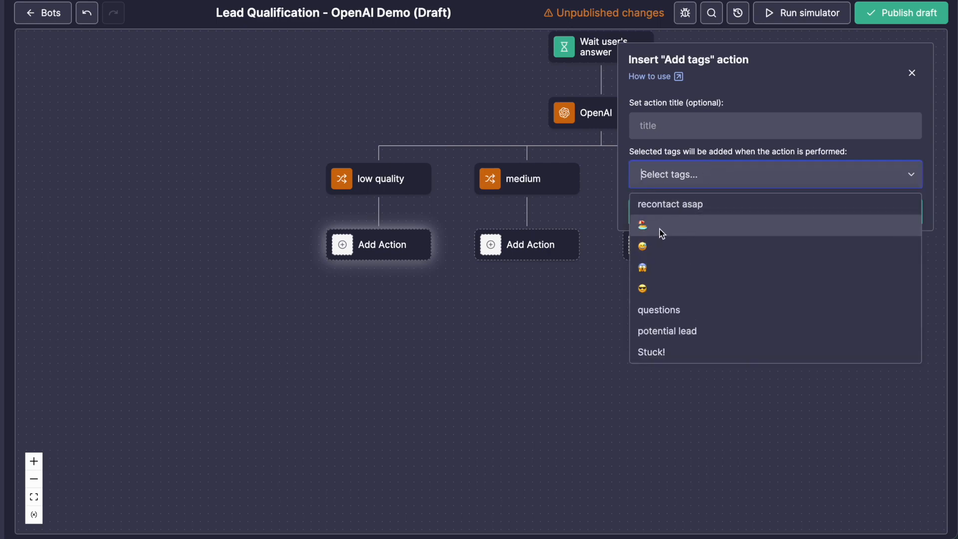
left_click(641, 225)
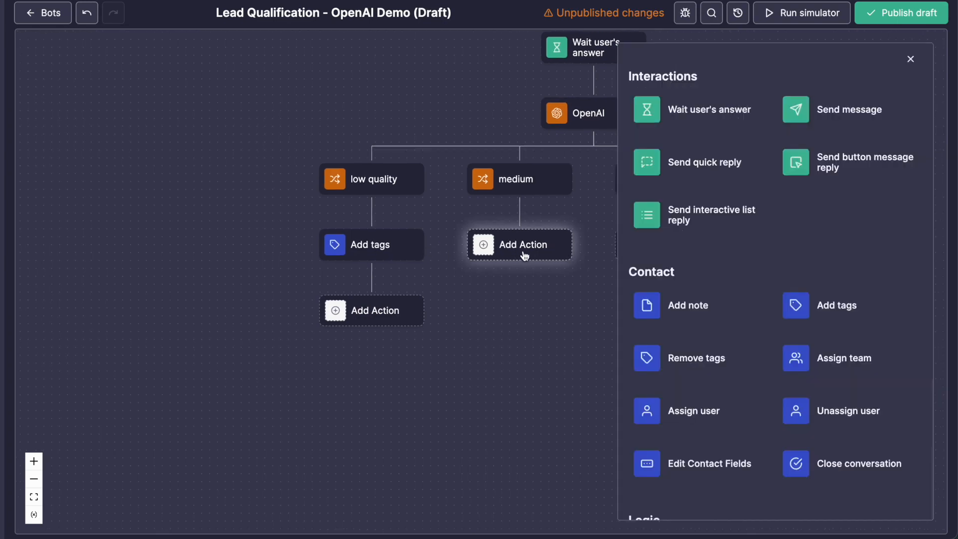
left_click(836, 304)
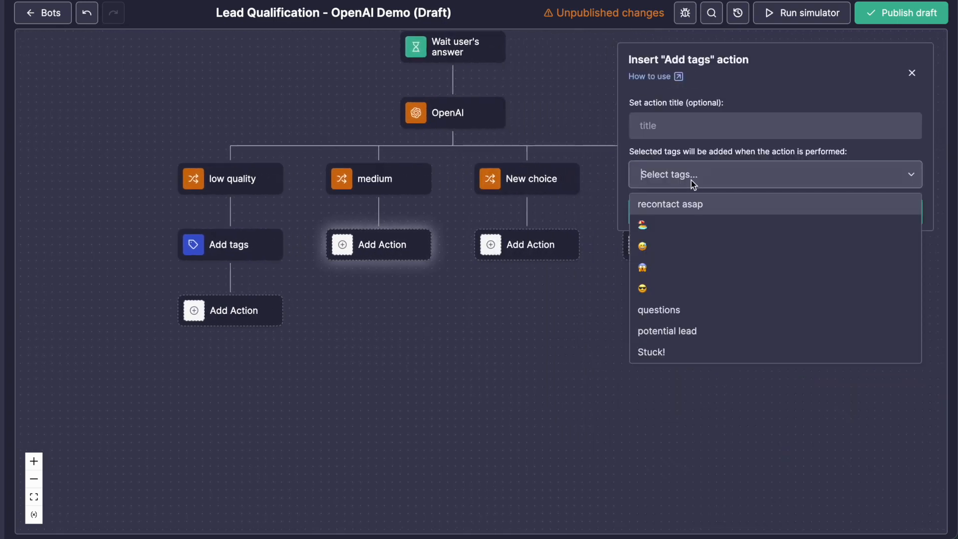
left_click(642, 288)
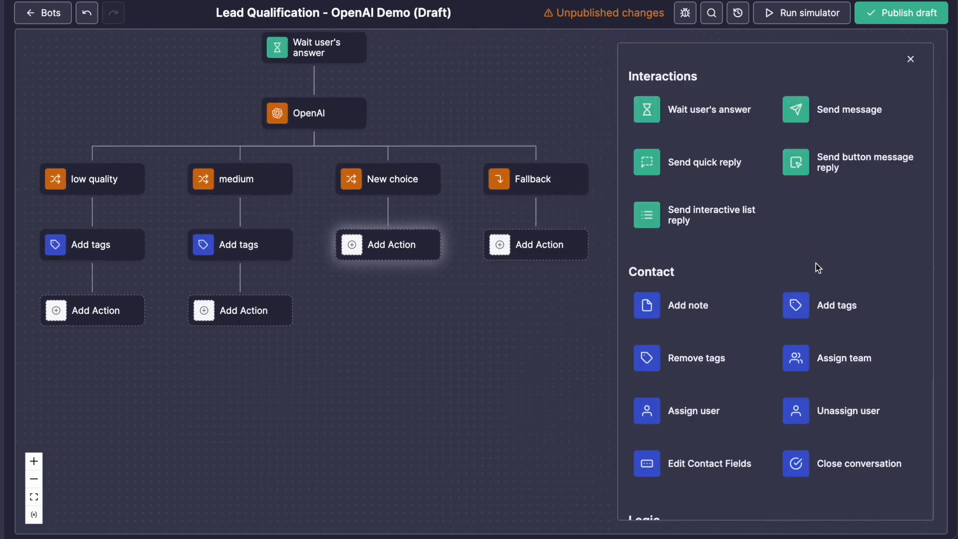
left_click(836, 305)
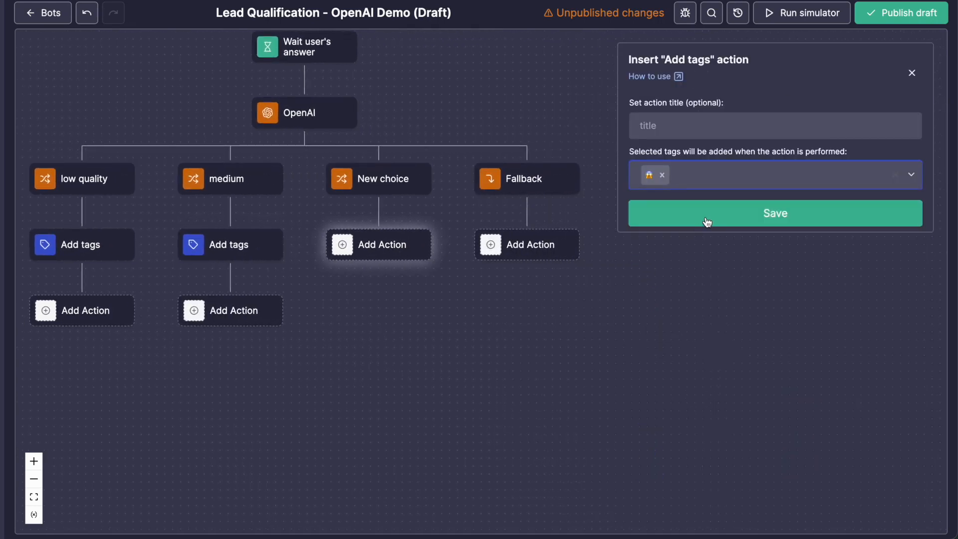
left_click(774, 213)
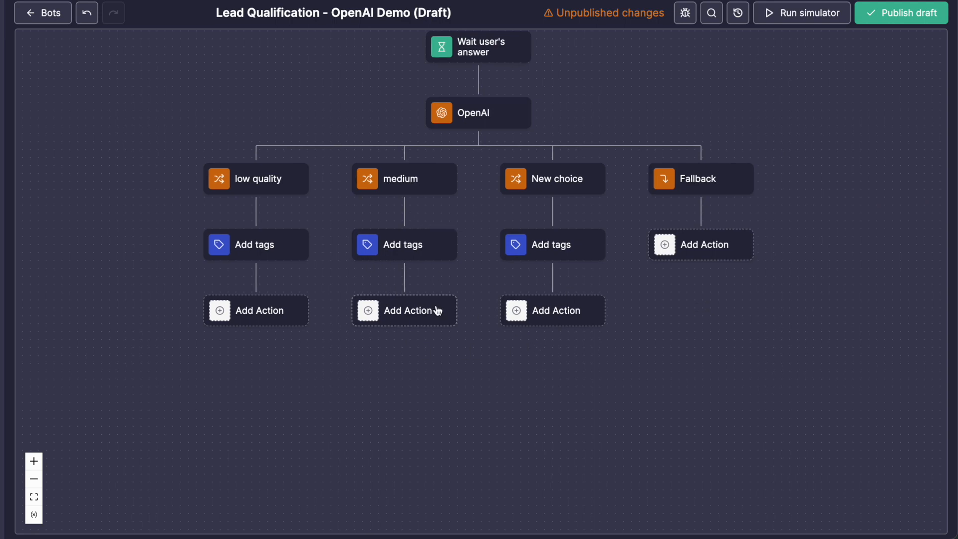
Assign team Vente on the medium branch and add a team assignment to the HIGH choice
left_click(404, 311)
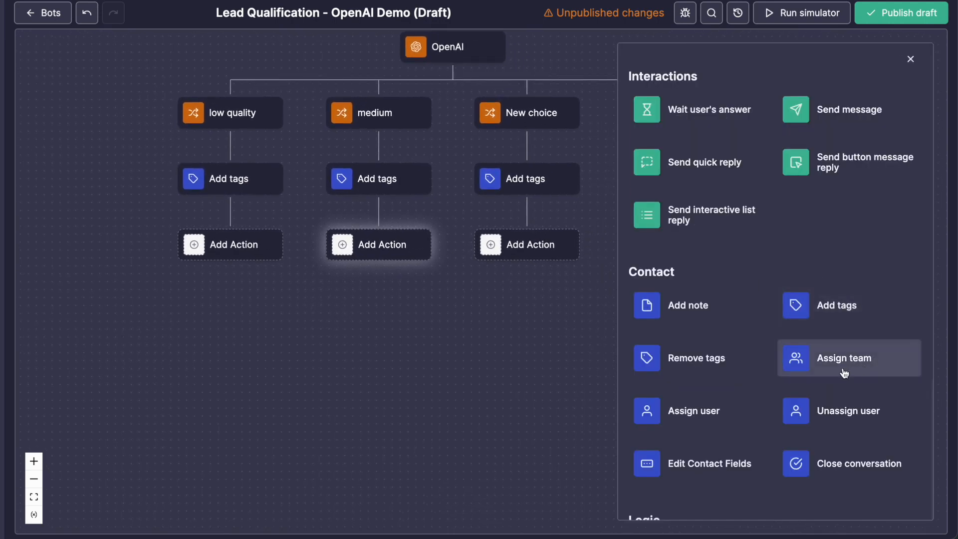
left_click(843, 358)
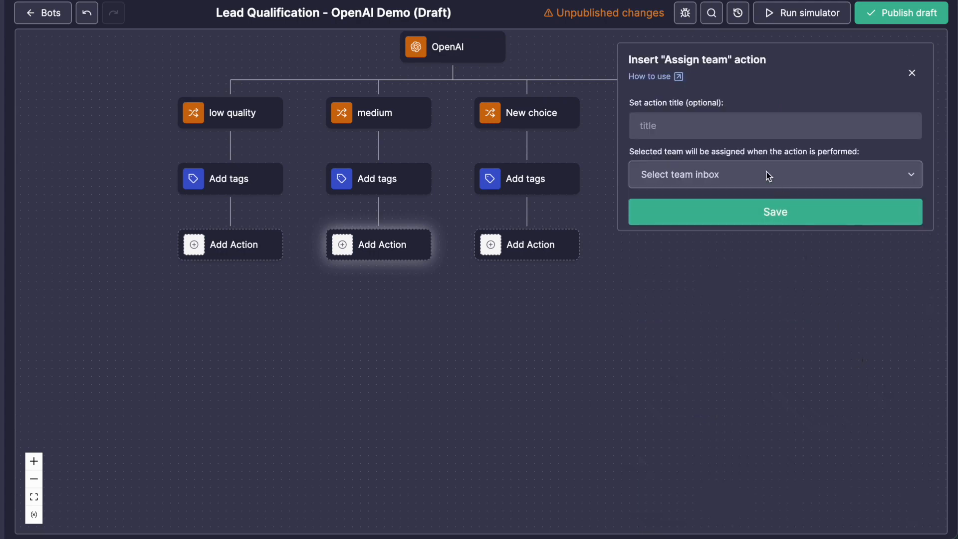
left_click(774, 174)
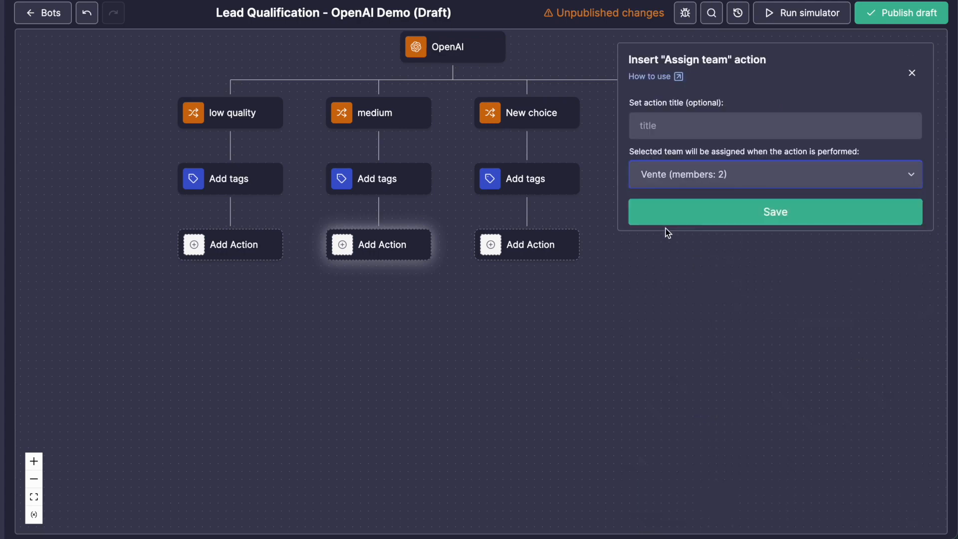
left_click(774, 212)
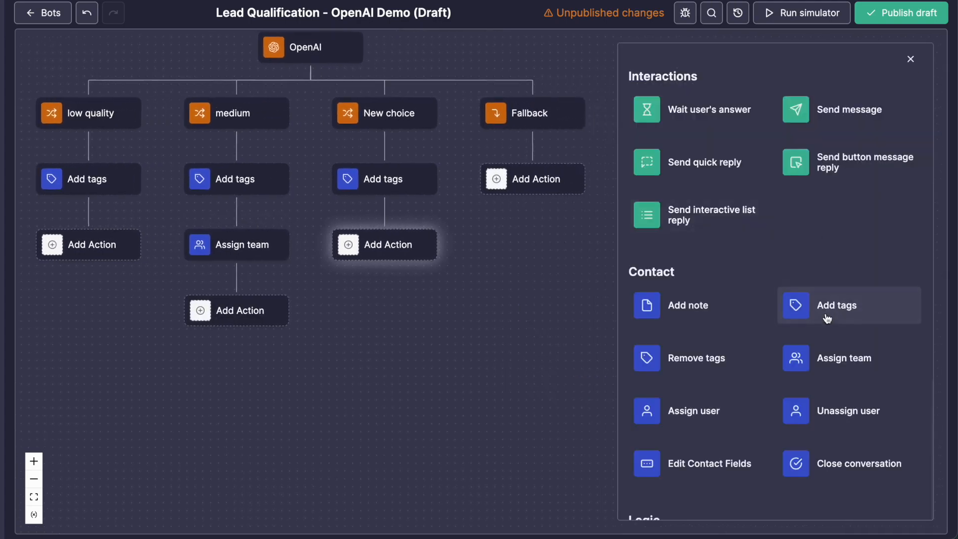
mouse_move(826, 369)
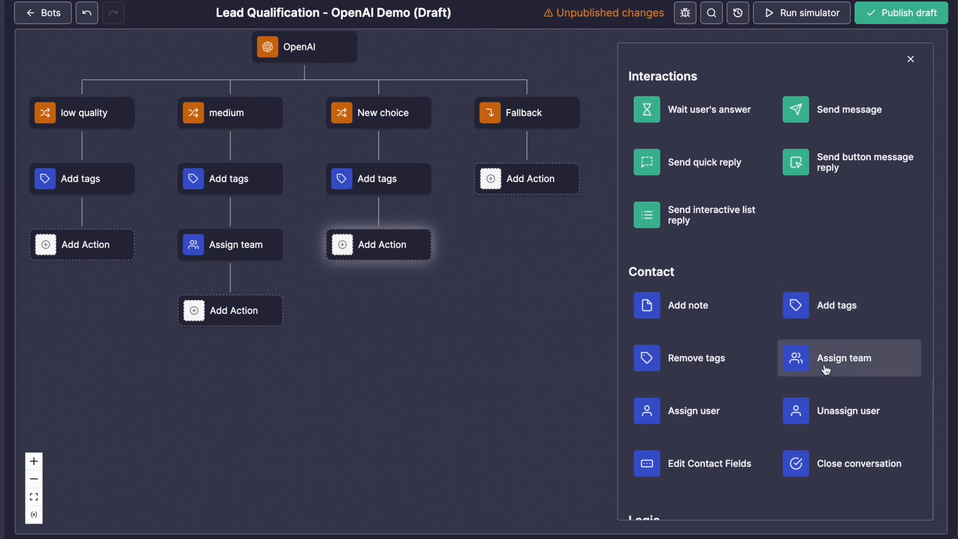
left_click(844, 357)
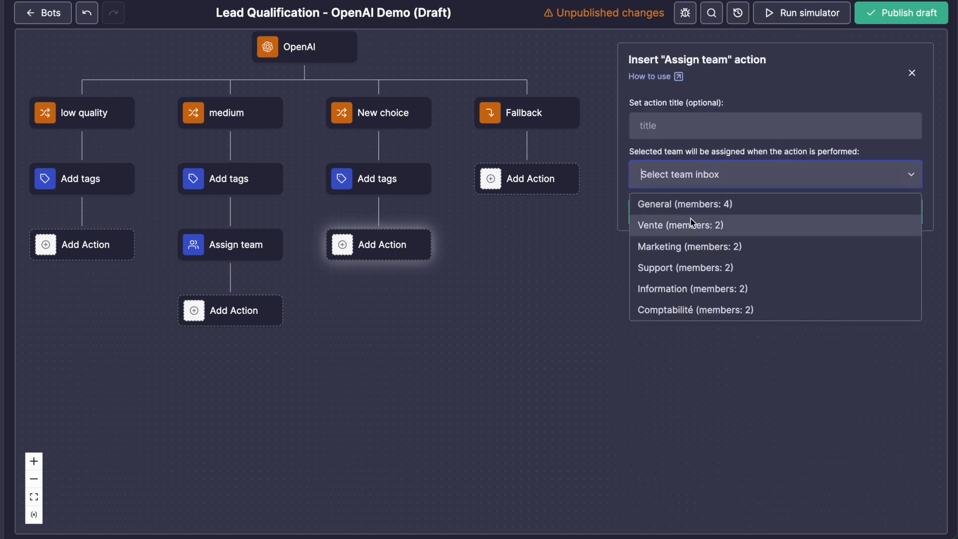
left_click(679, 225)
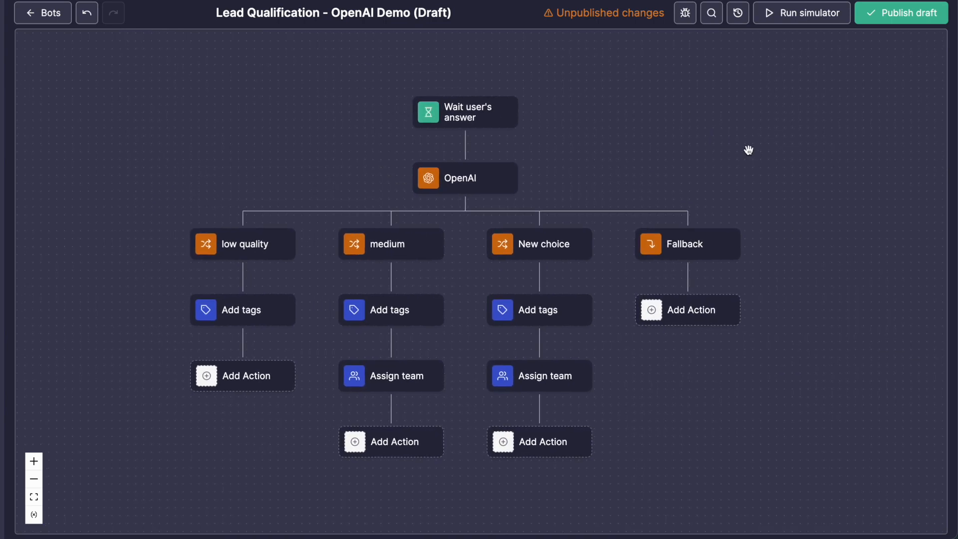
mouse_move(356, 235)
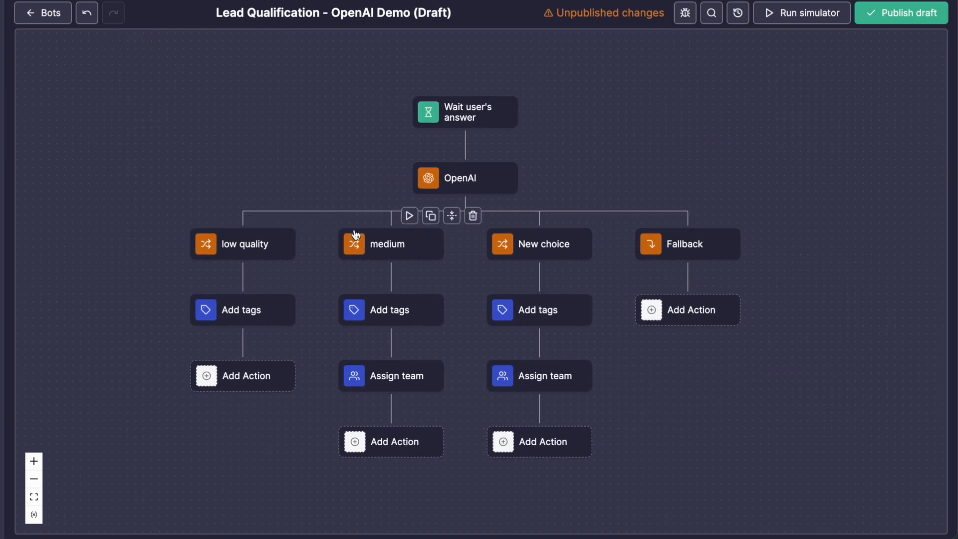
mouse_move(515, 263)
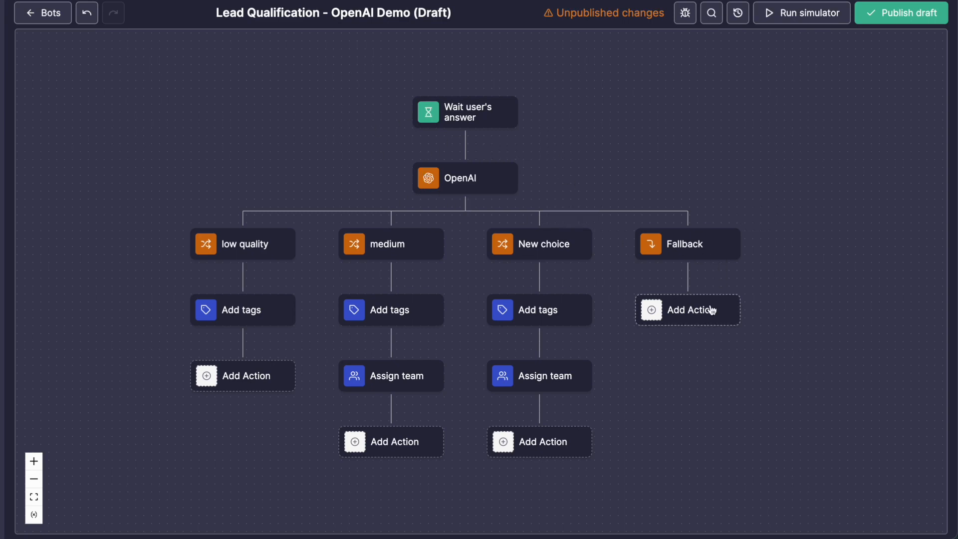
Under Fallback, send a message containing a variable, then wait for the user's answer
left_click(686, 310)
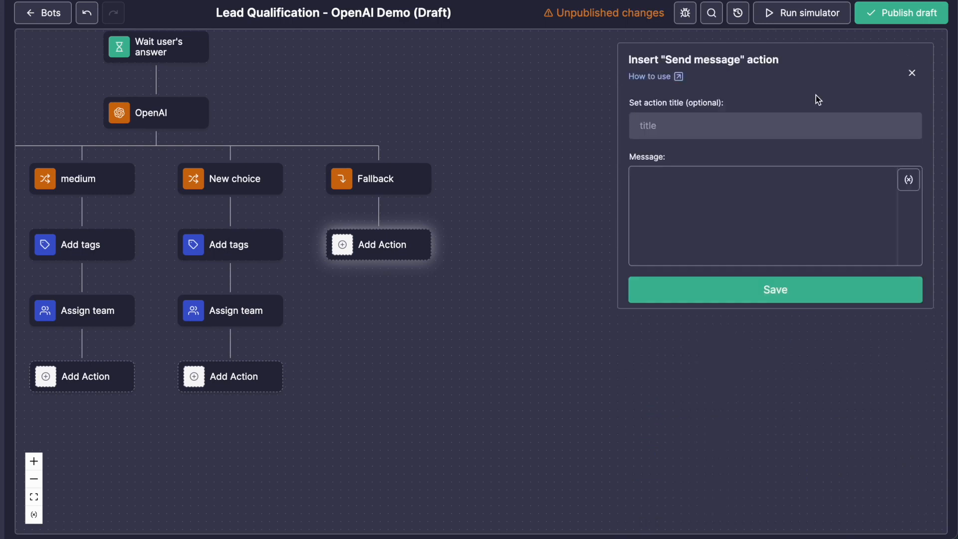
left_click(908, 179)
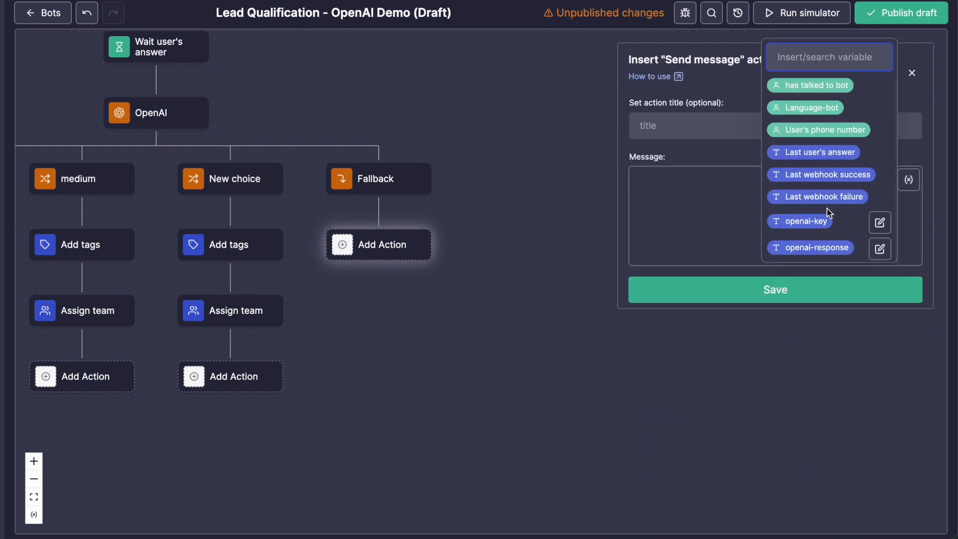
left_click(809, 248)
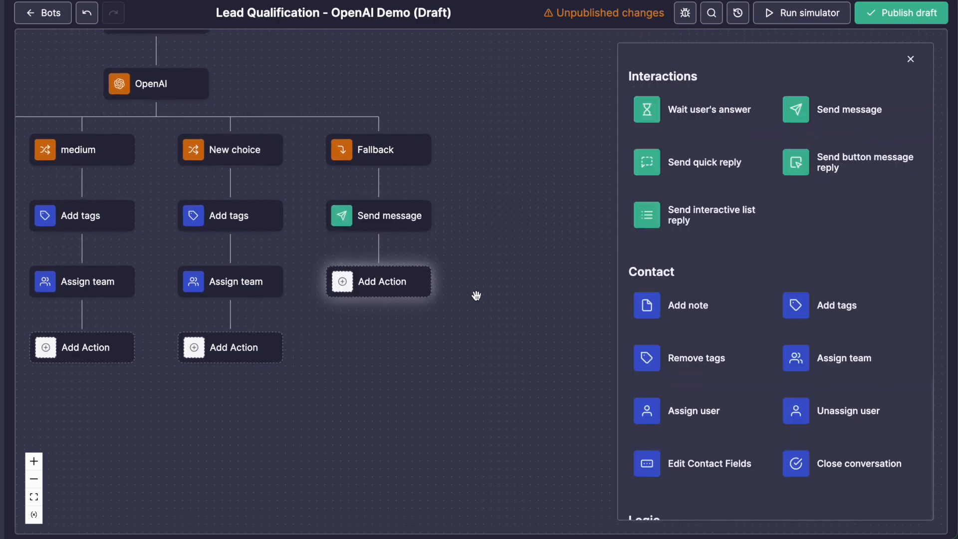
left_click(708, 110)
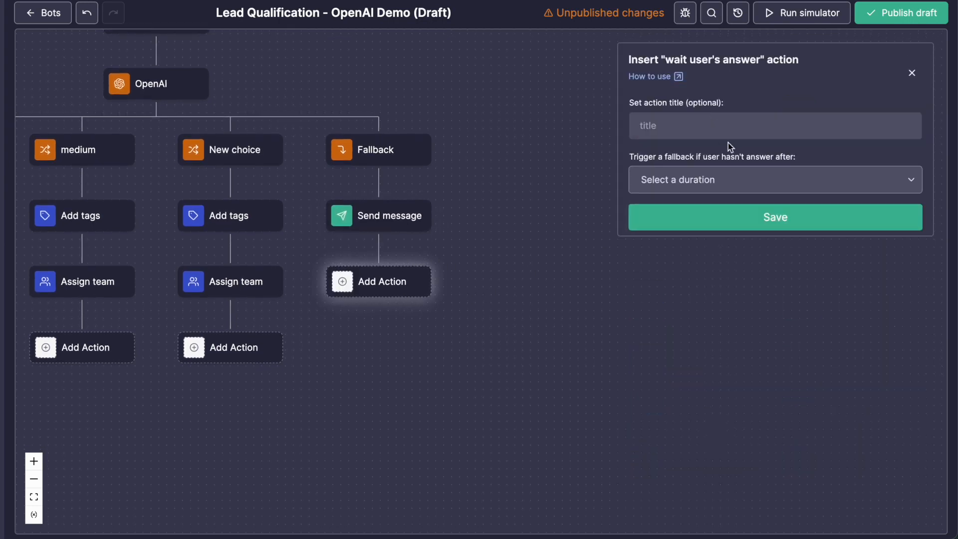
left_click(774, 217)
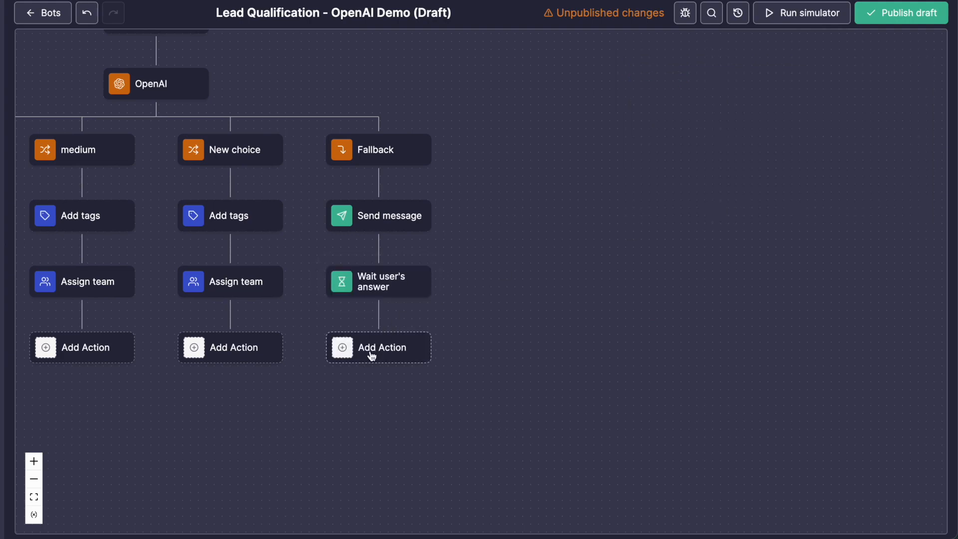
Make the Fallback branch jump back to the OpenAI step
left_click(371, 347)
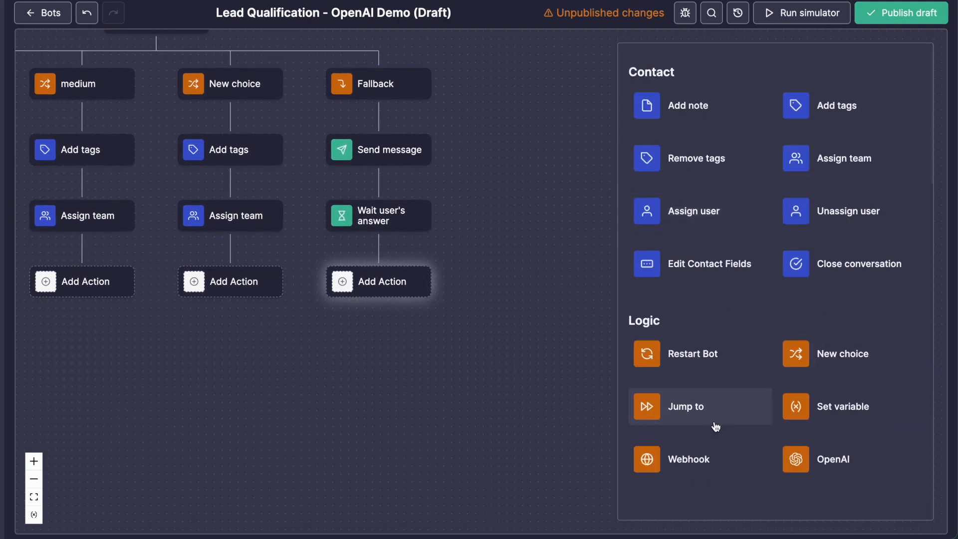
left_click(685, 406)
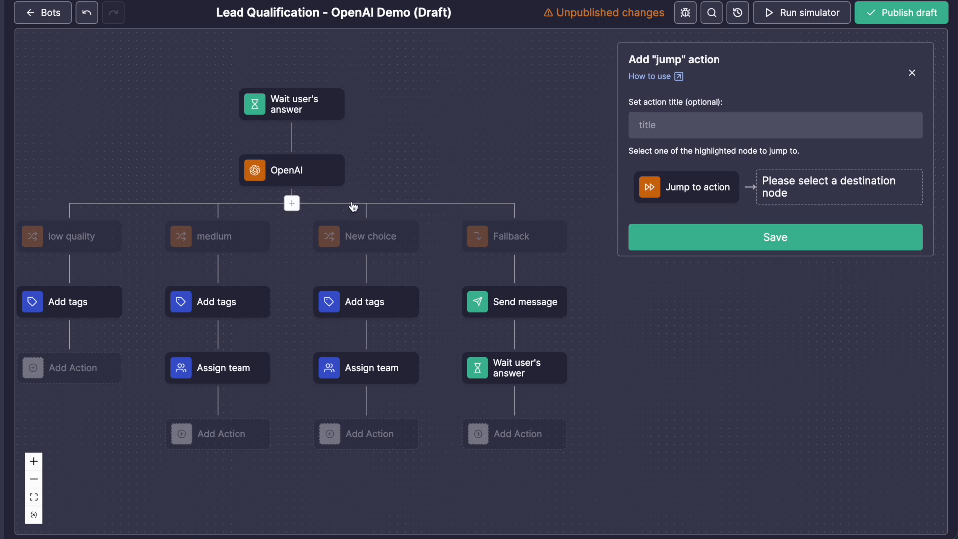
left_click(292, 170)
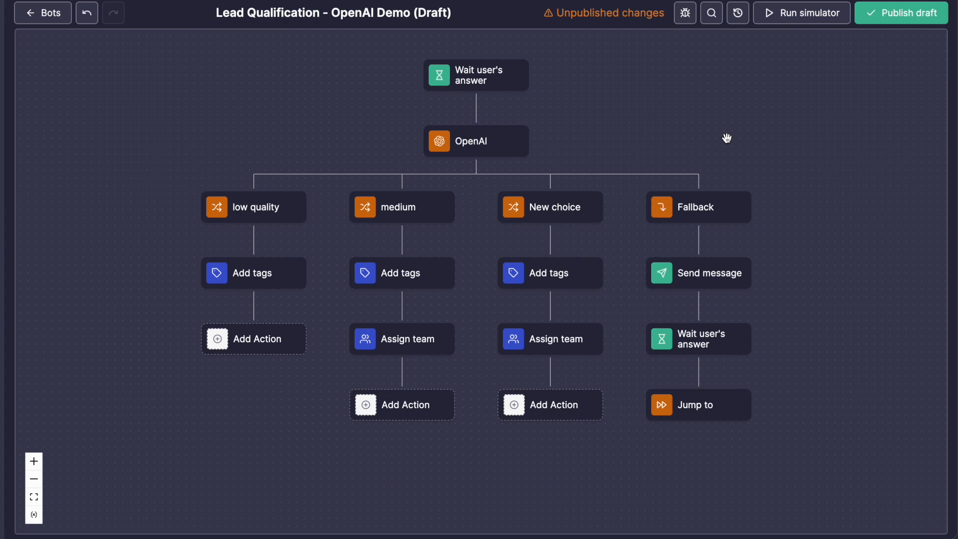
mouse_move(819, 18)
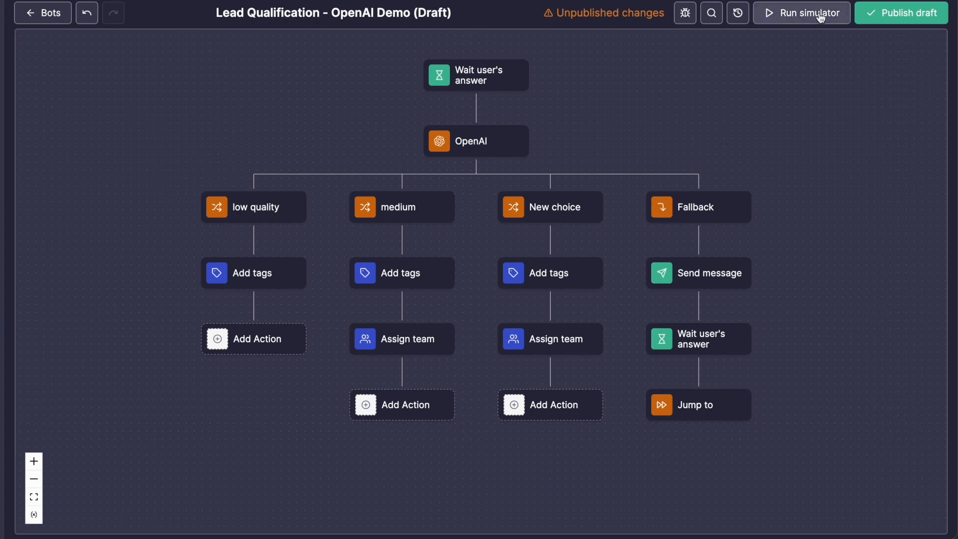
Start the simulator, greet the bot and answer c for company size
left_click(800, 12)
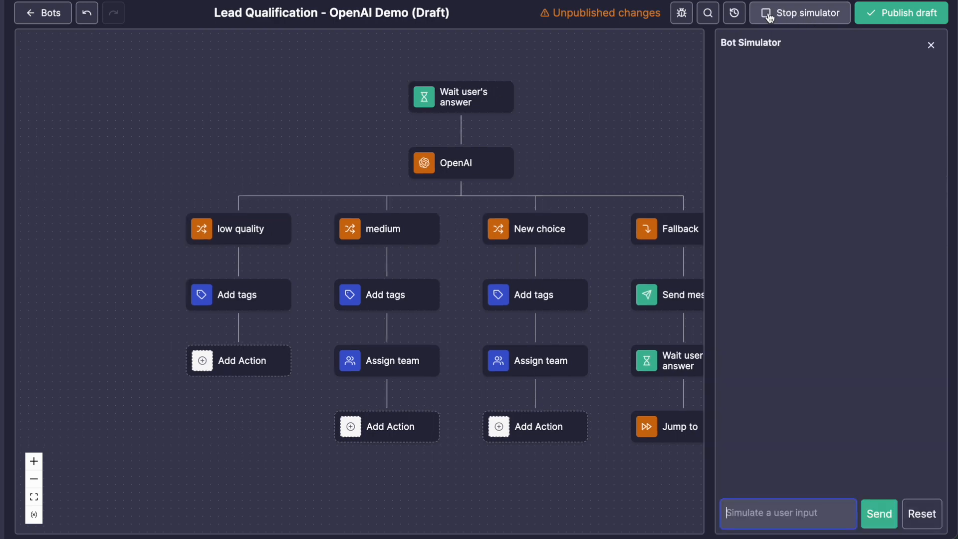
left_click(878, 513)
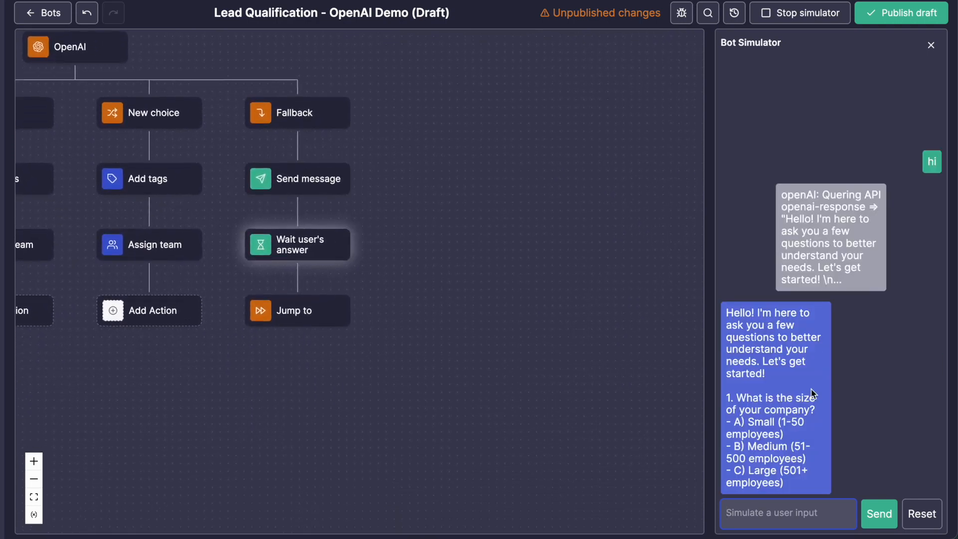
mouse_move(791, 440)
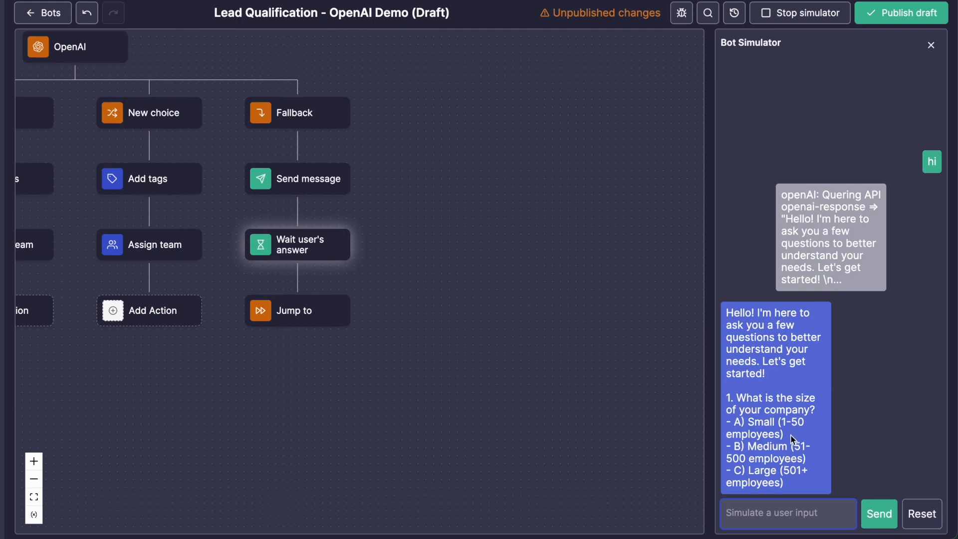
type("c")
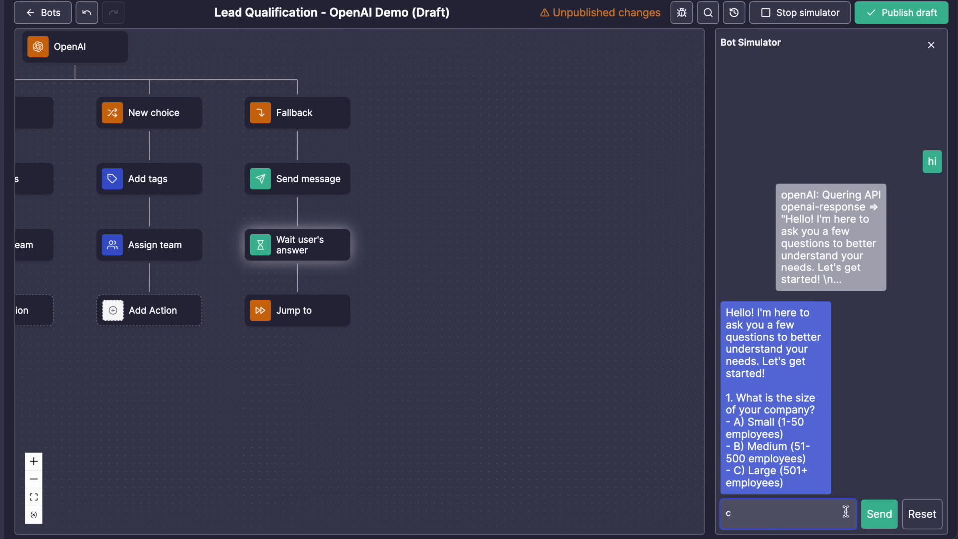
left_click(878, 513)
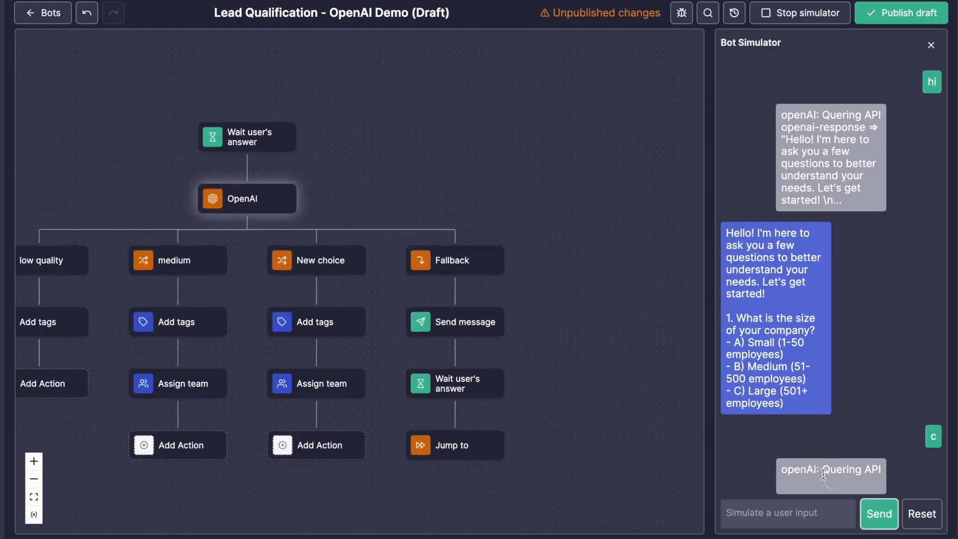
left_click(878, 513)
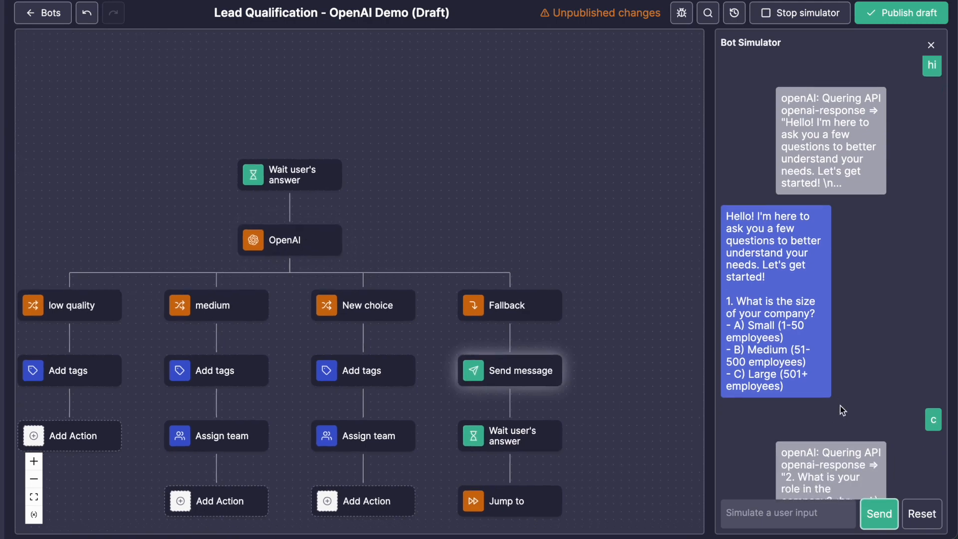
Answer the role (a), agents, departments and monthly budget questions
left_click(877, 514)
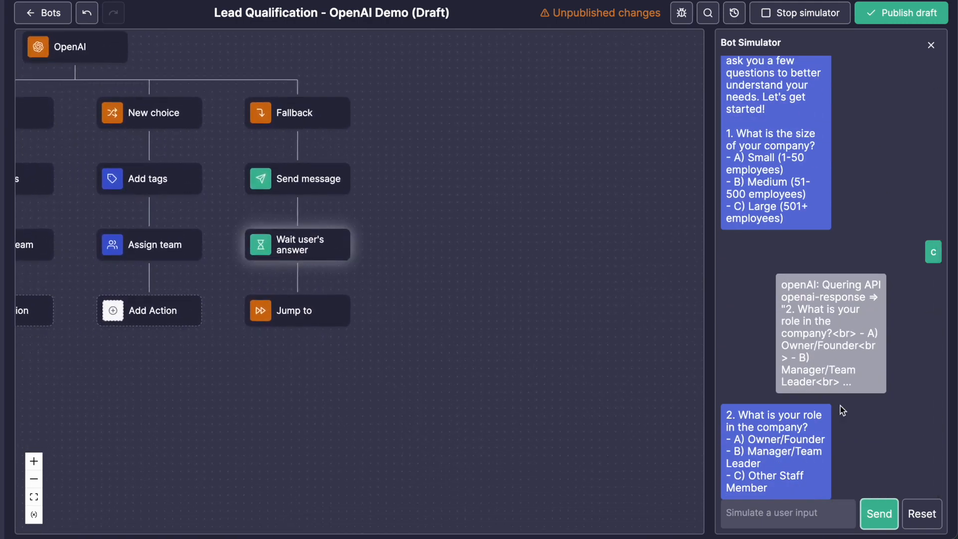
type("a")
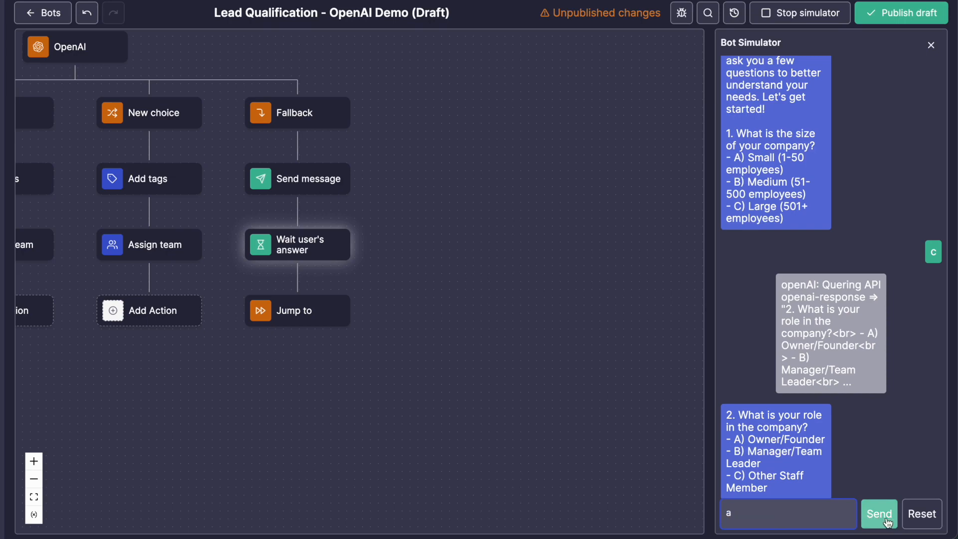
left_click(878, 513)
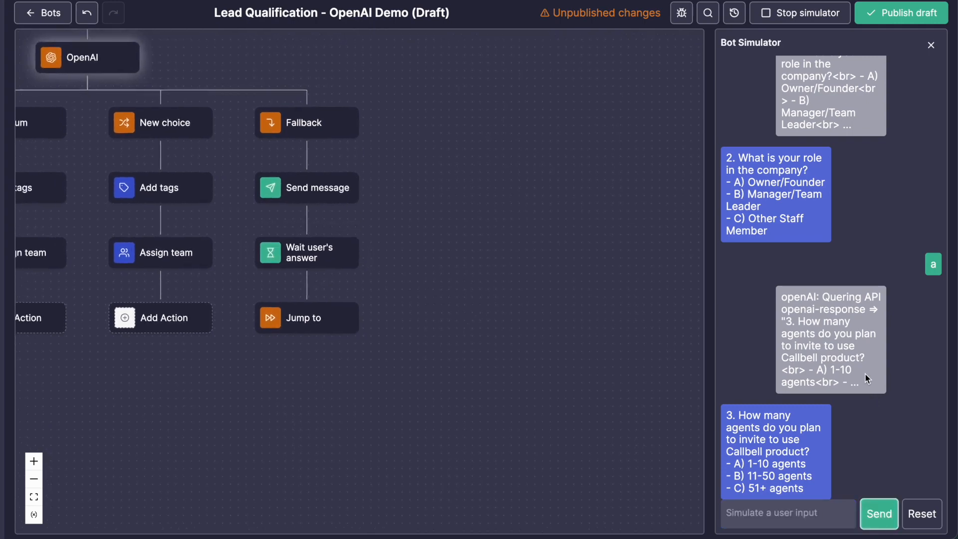
left_click(878, 514)
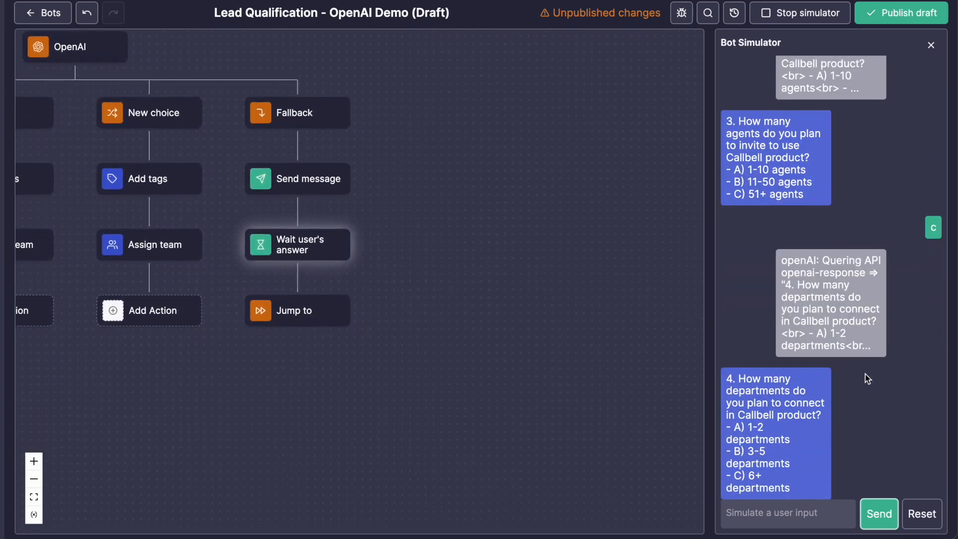
left_click(787, 513)
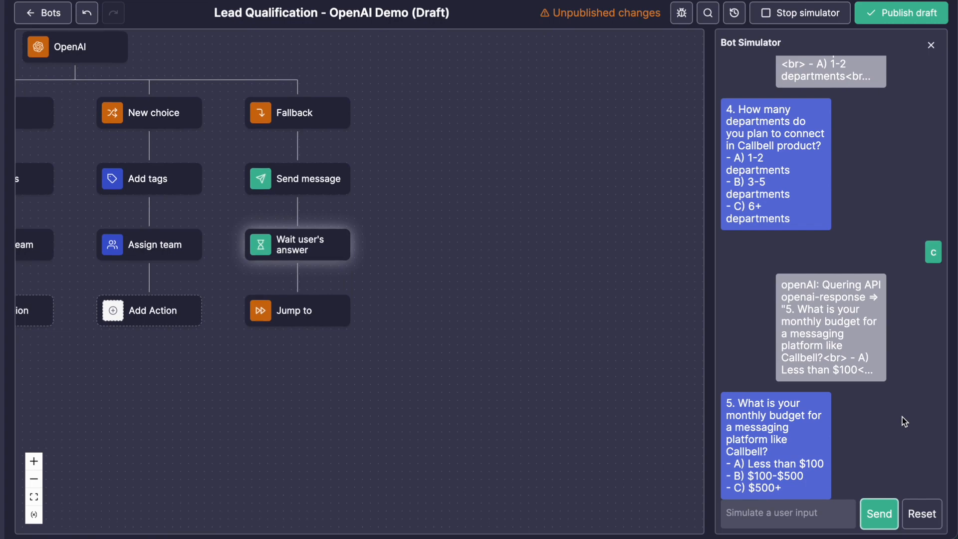
mouse_move(817, 498)
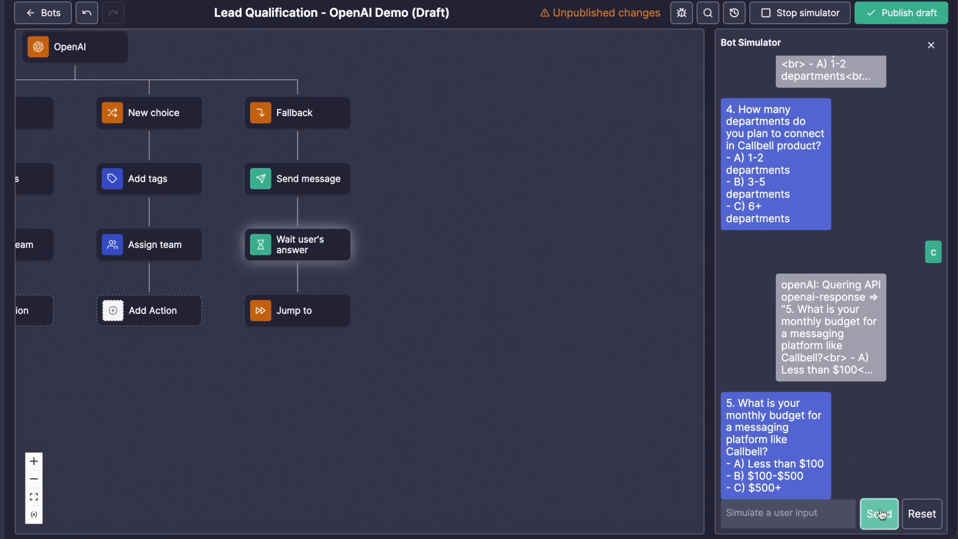
left_click(878, 513)
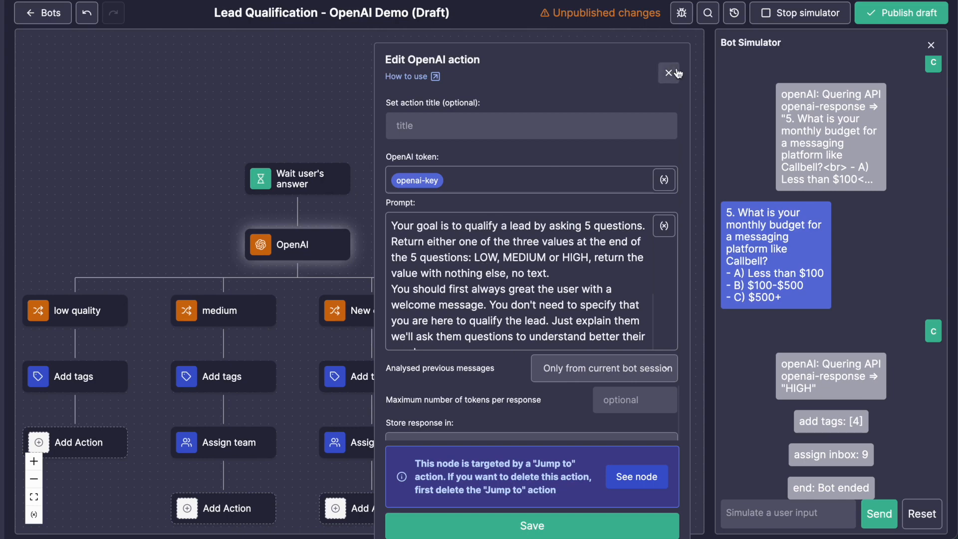
Close the OpenAI node's settings without changes after the simulator run finishes
left_click(669, 73)
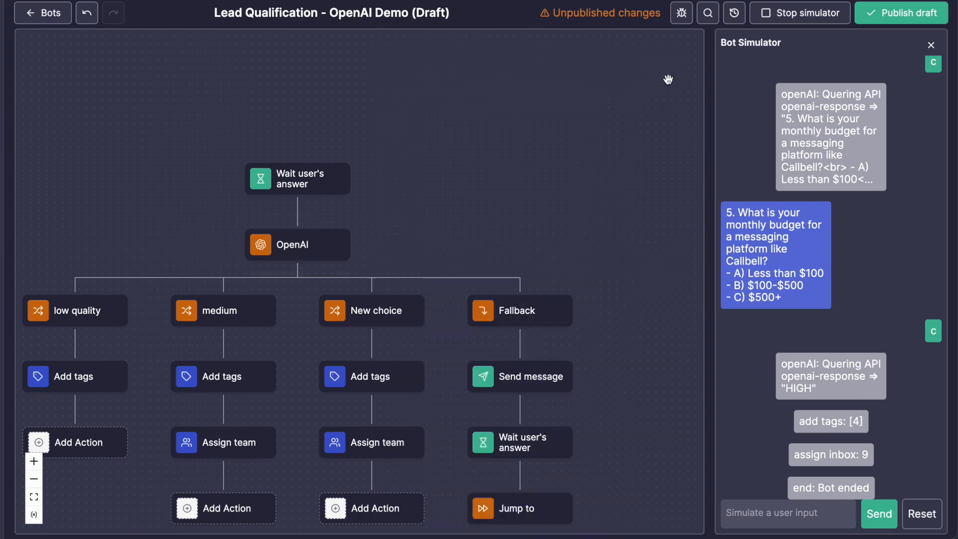